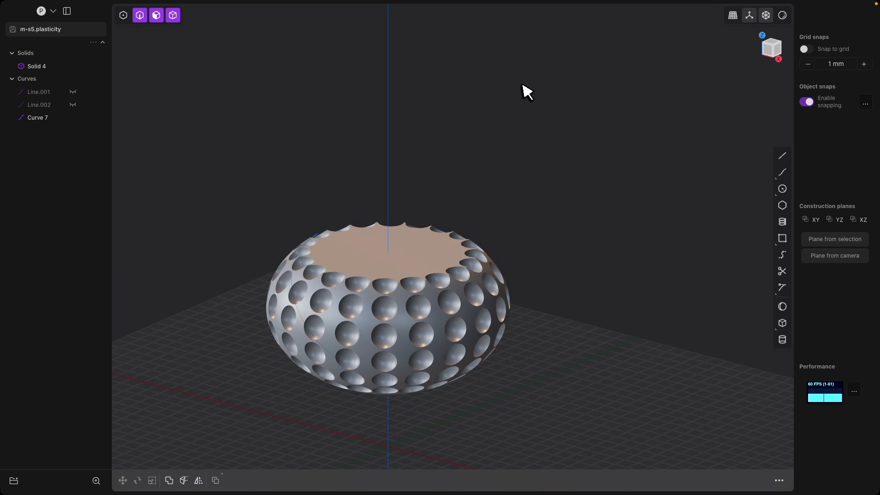
mouse_move(358, 177)
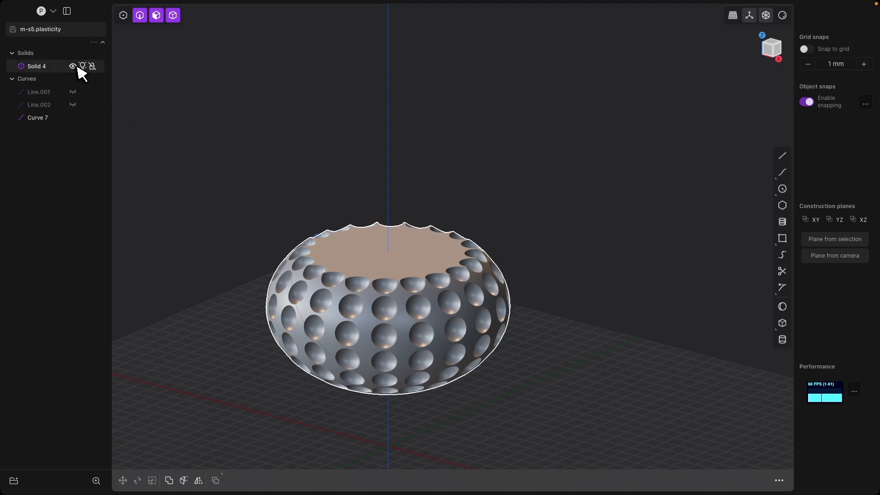
Hide the finished dimpled pot Solid 4 via its outliner eye icon
left_click(73, 66)
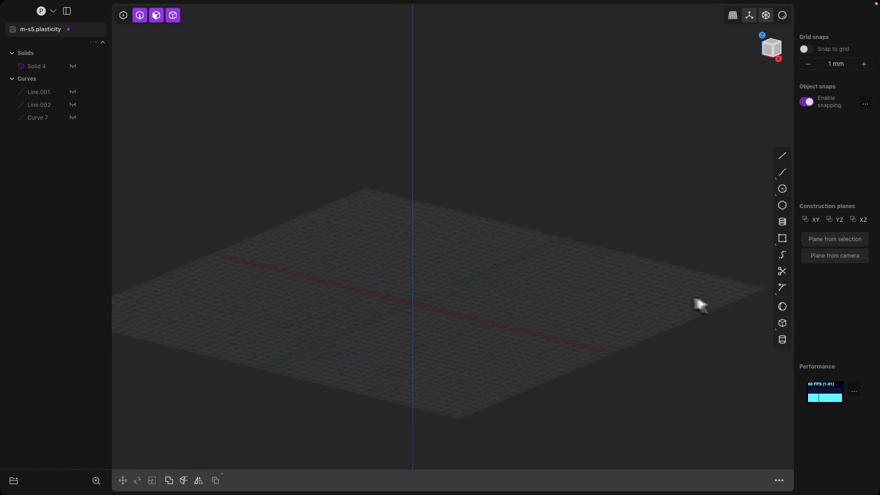
Create a new sphere, Sphere.001, at the origin and select it
left_click(782, 307)
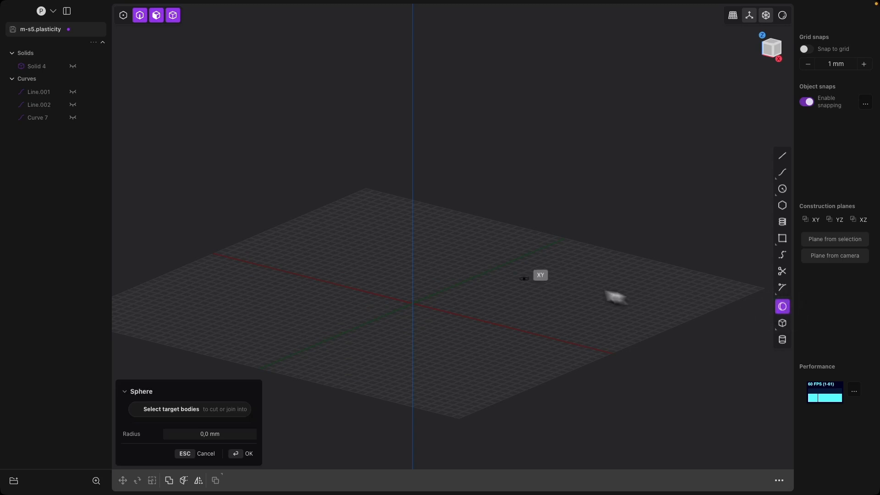
mouse_move(418, 244)
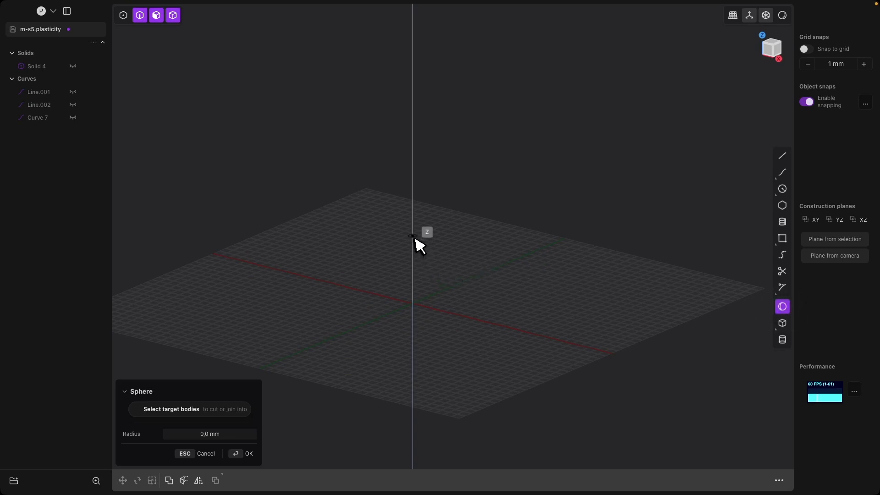
mouse_move(419, 238)
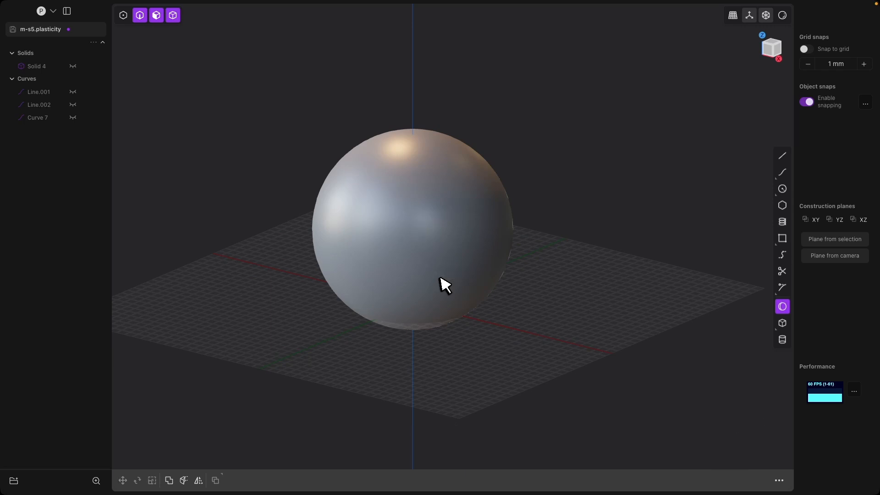
left_click(444, 285)
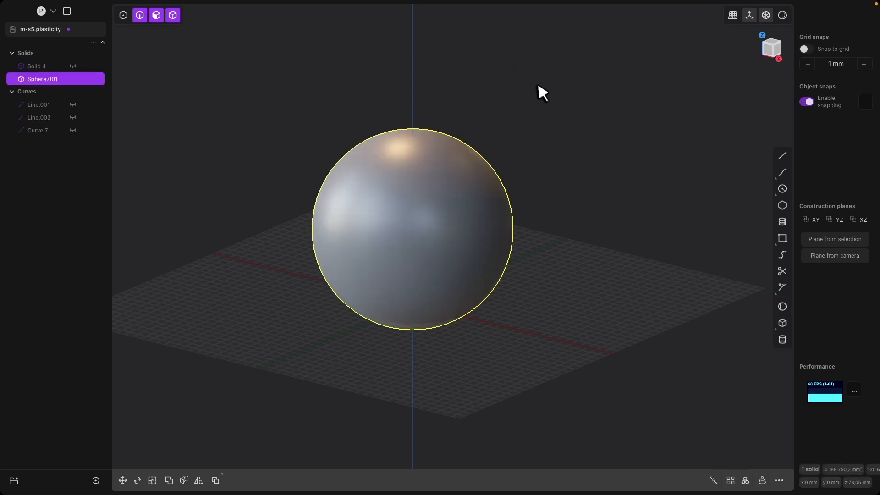
mouse_move(399, 158)
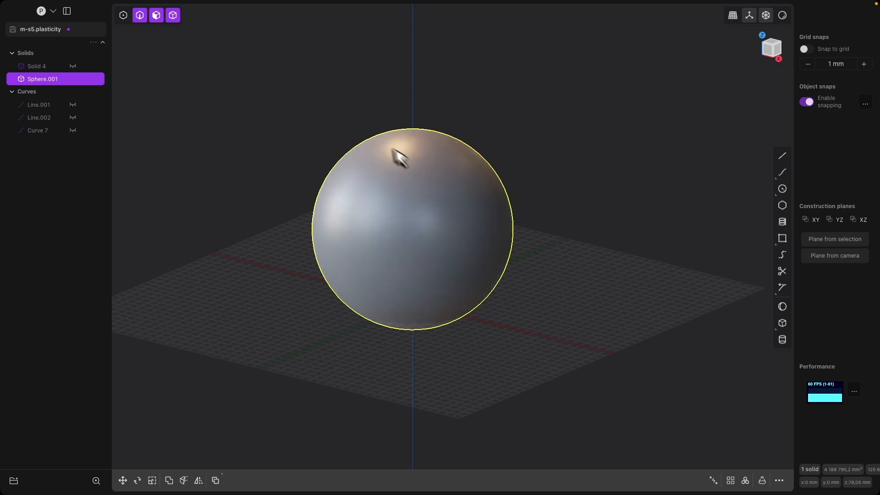
mouse_move(264, 72)
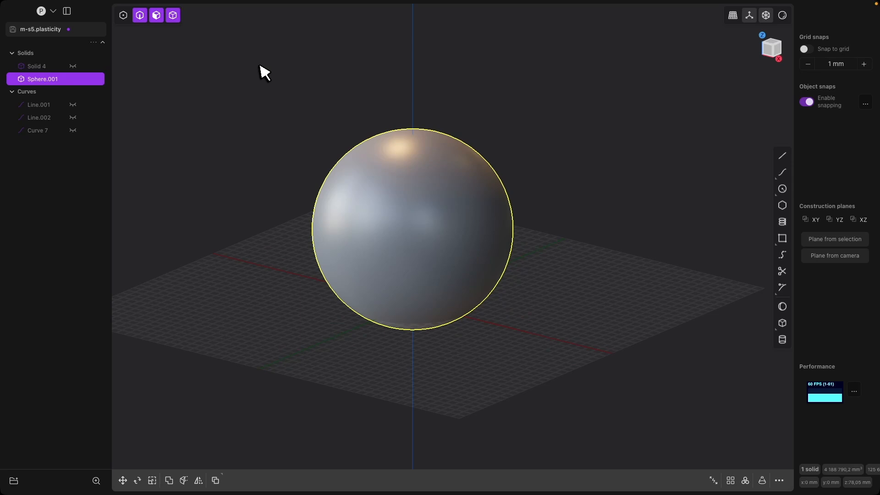
Scale Sphere.001 to XYZ 1, 1, 0.70895, flattening it, and switch to Front view
key("s")
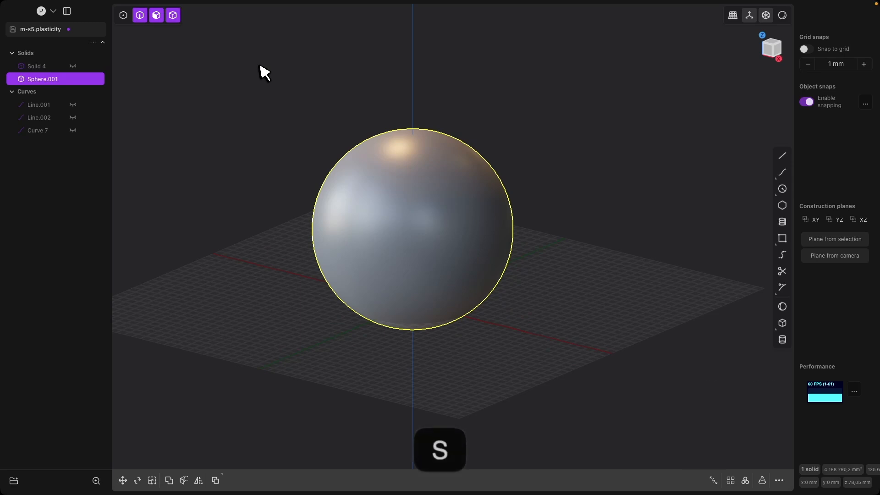
key("s")
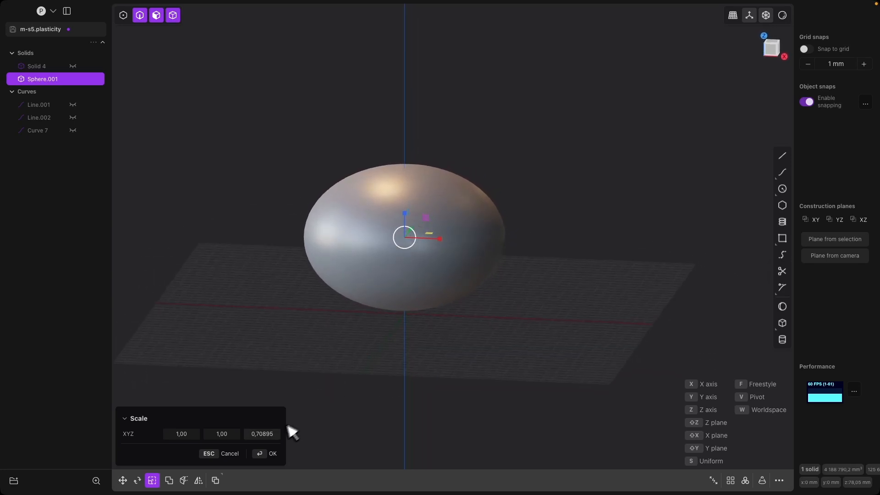
left_click(271, 453)
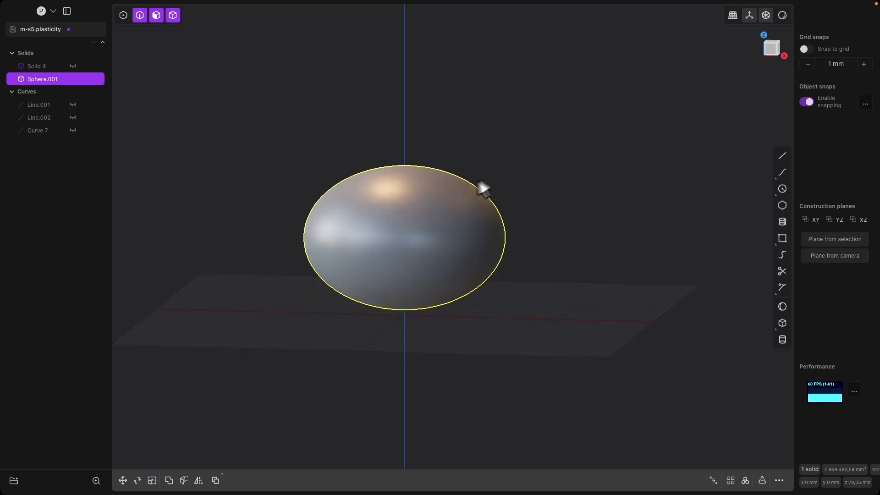
left_click(771, 47)
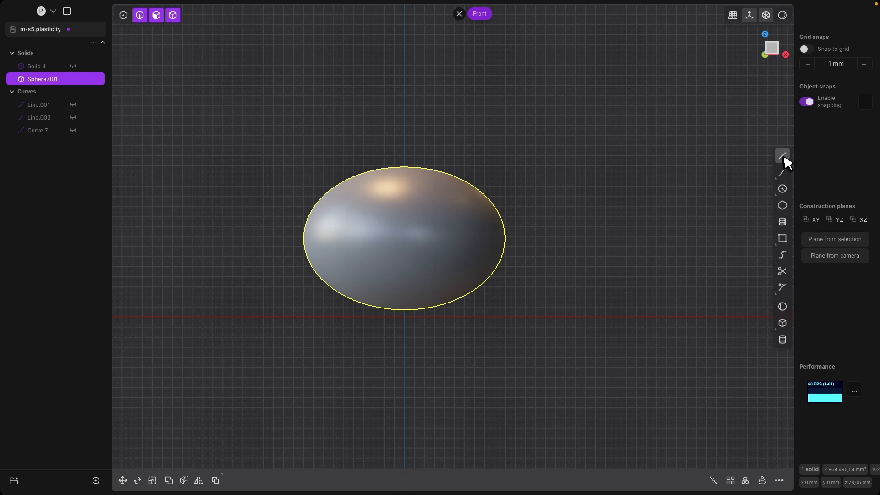
Draw horizontal lines across the ellipsoid's base and upper part, plus a third line to its right
left_click(782, 156)
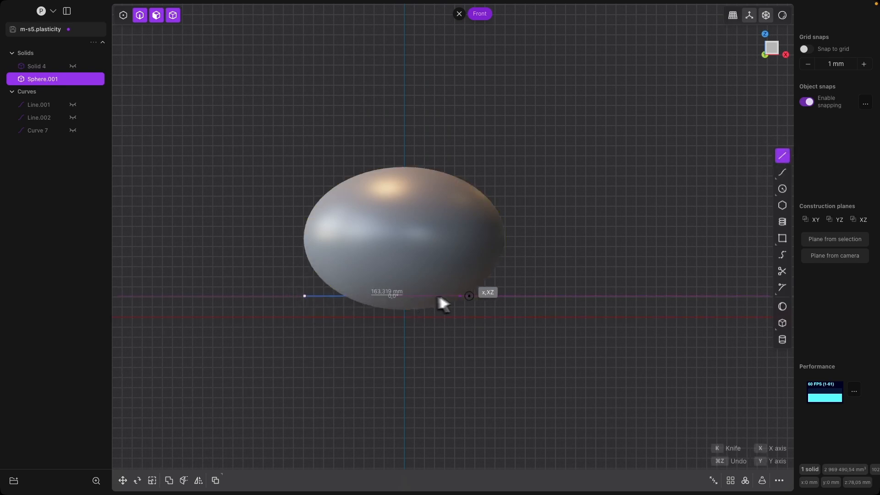
left_click(469, 297)
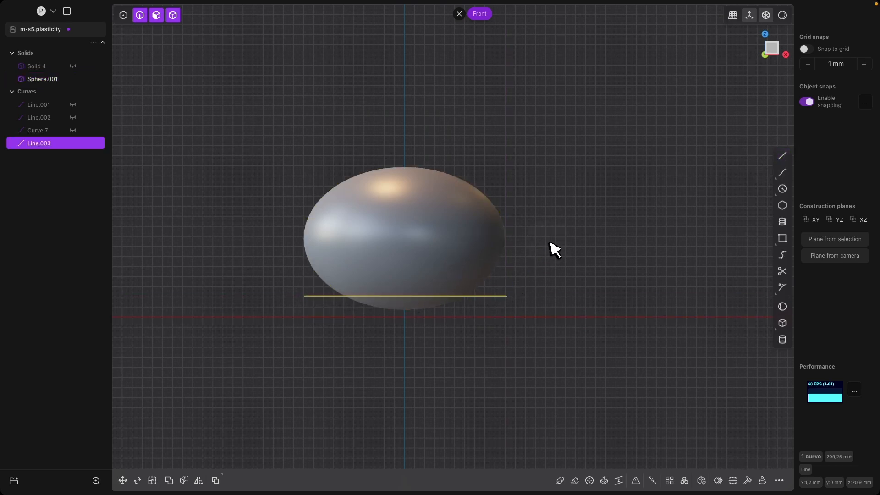
left_click(782, 156)
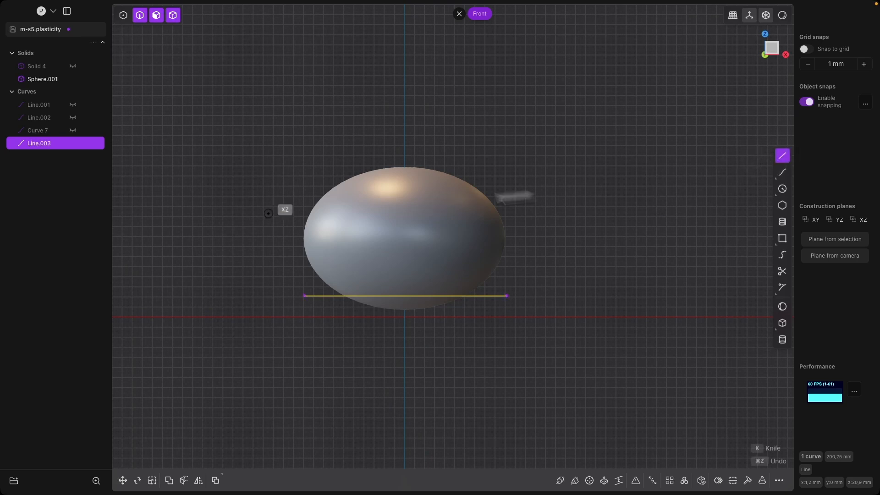
mouse_move(524, 203)
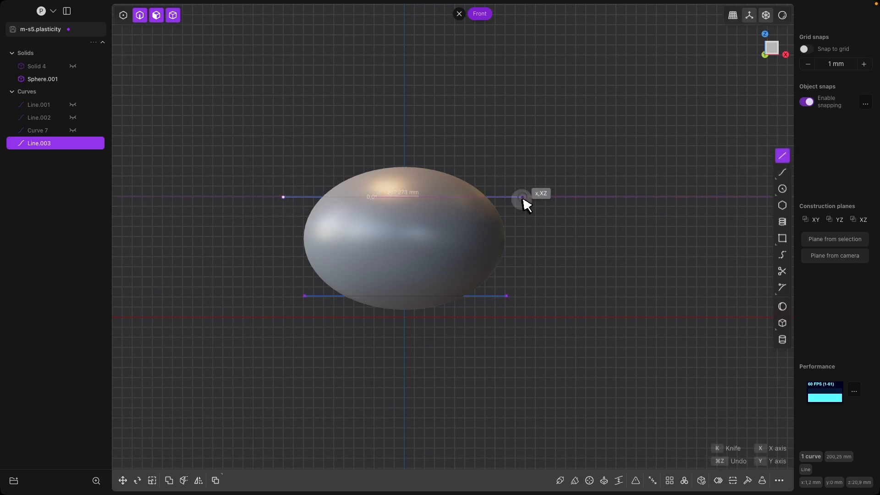
left_click(521, 197)
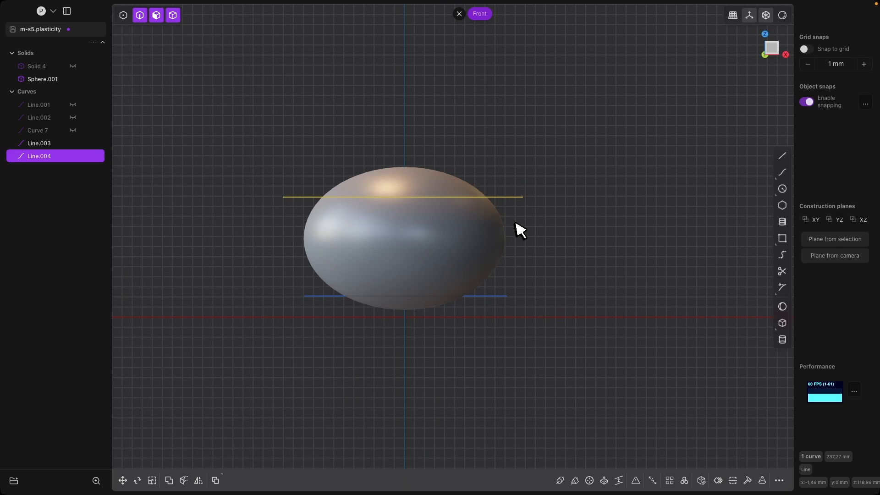
mouse_move(782, 156)
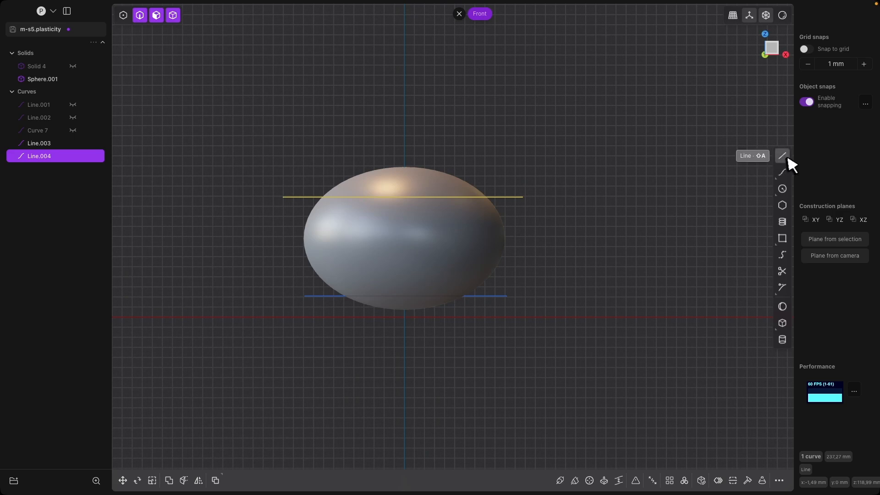
left_click(782, 156)
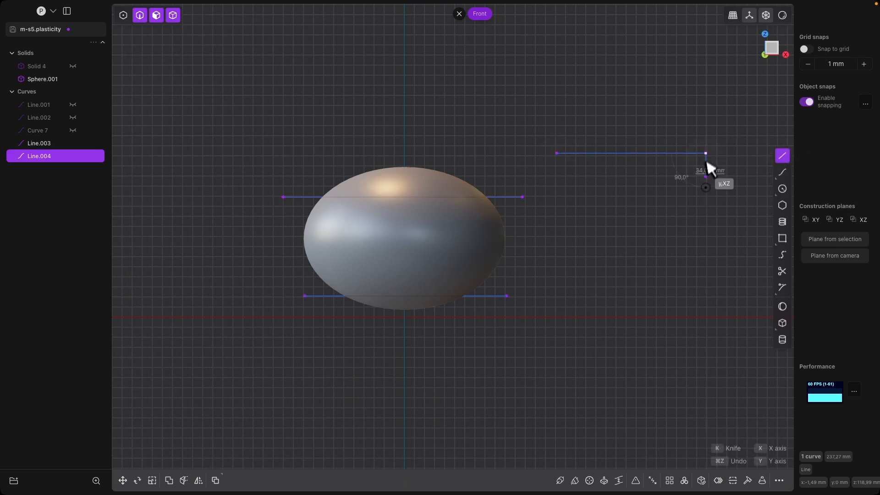
left_click(706, 153)
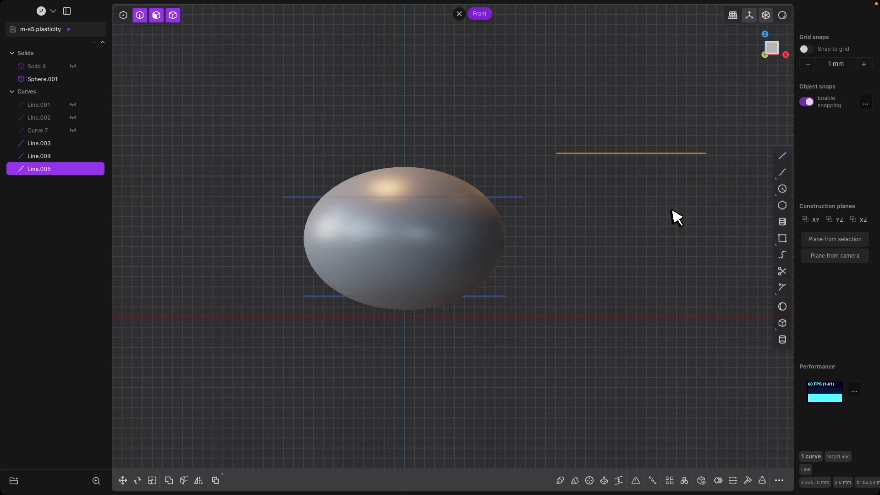
mouse_move(649, 181)
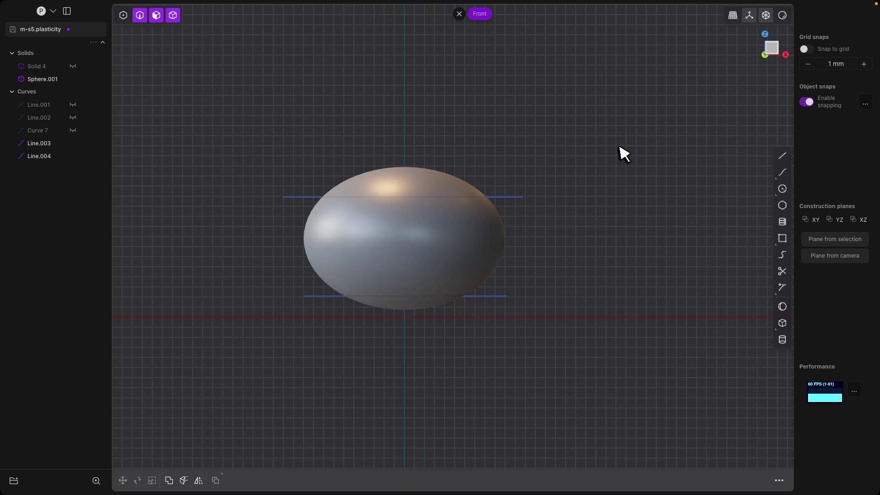
mouse_move(459, 13)
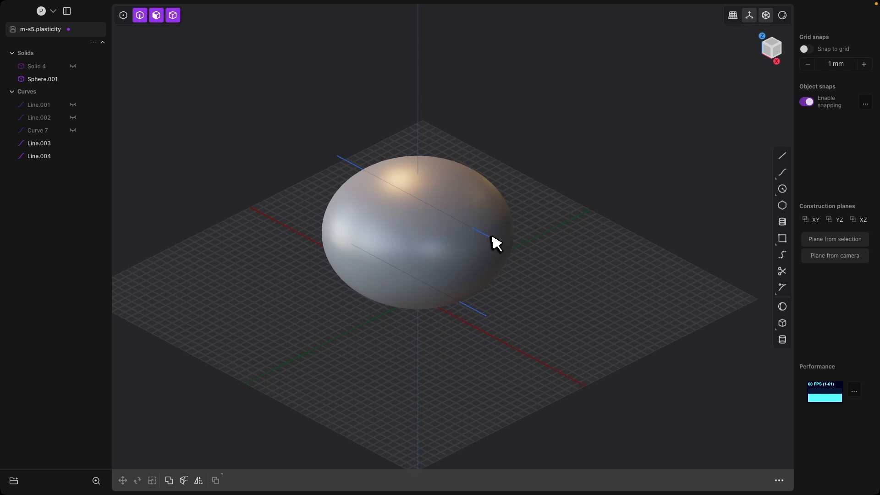
Cut the ellipsoid along the lower line, then cut again along the upper line
left_click(463, 259)
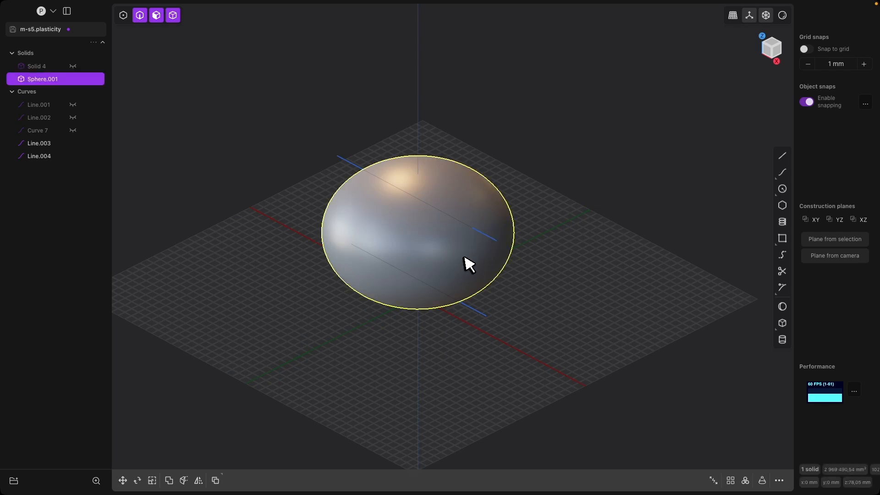
key("c")
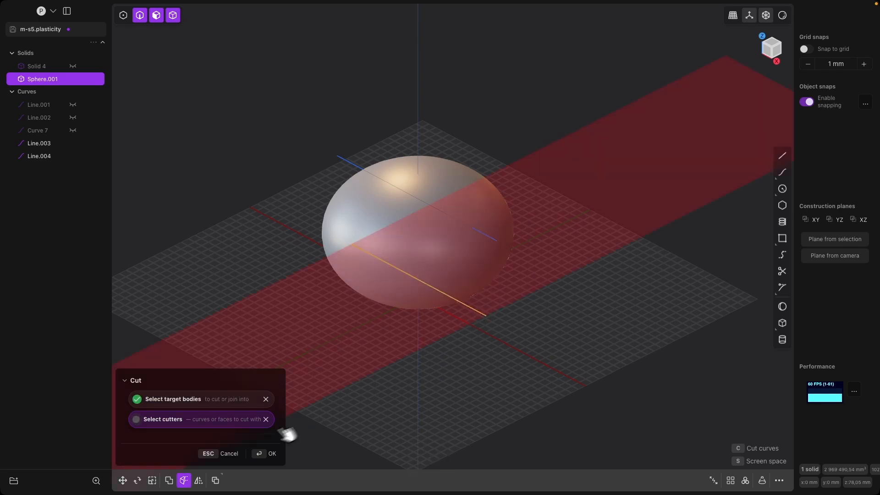
left_click(272, 454)
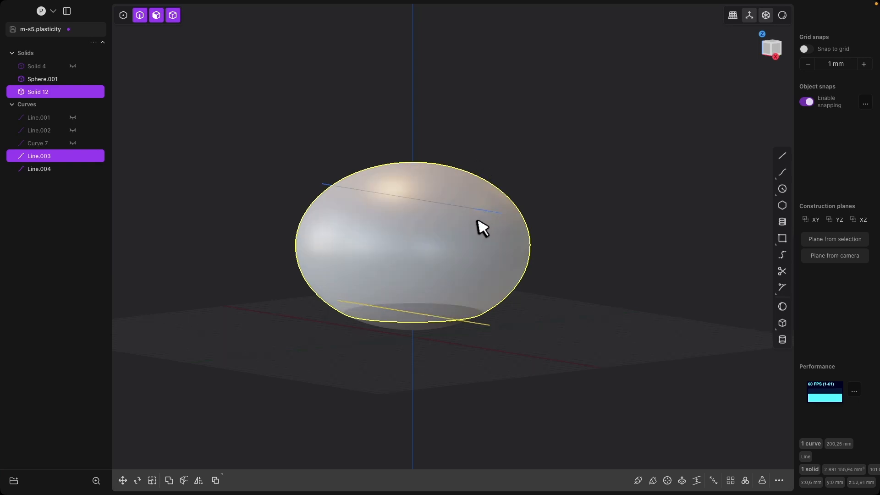
mouse_move(468, 235)
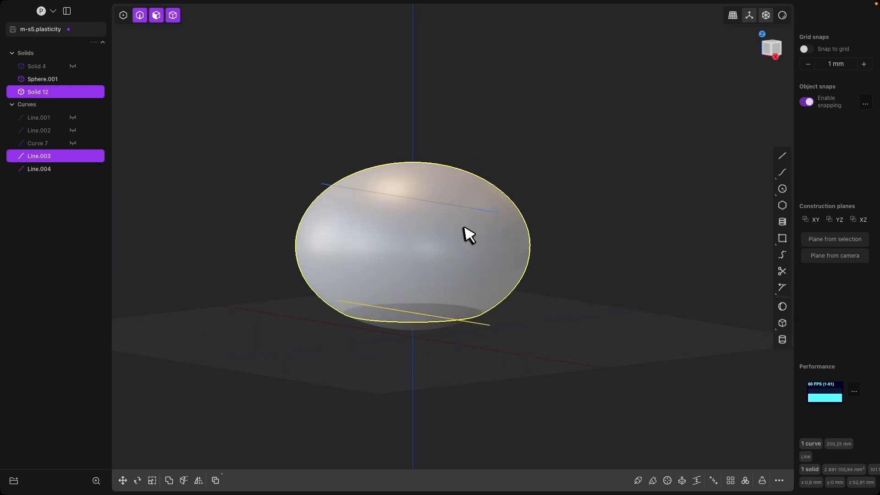
key("c")
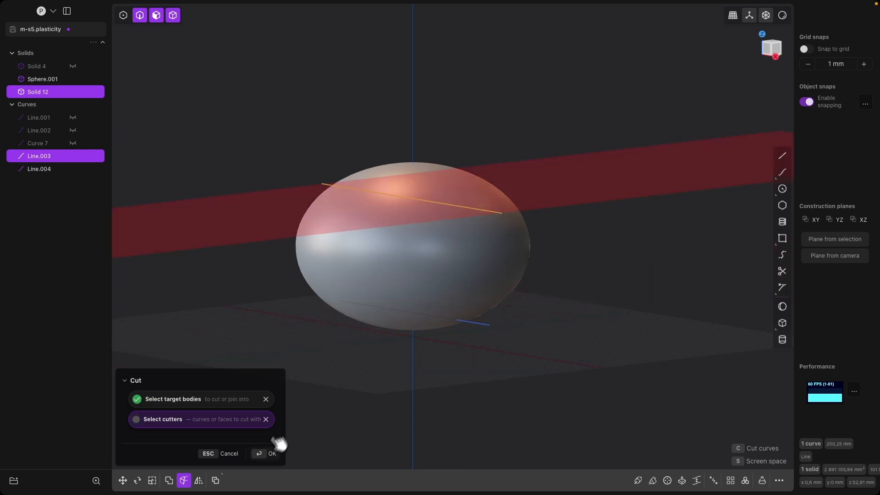
left_click(271, 454)
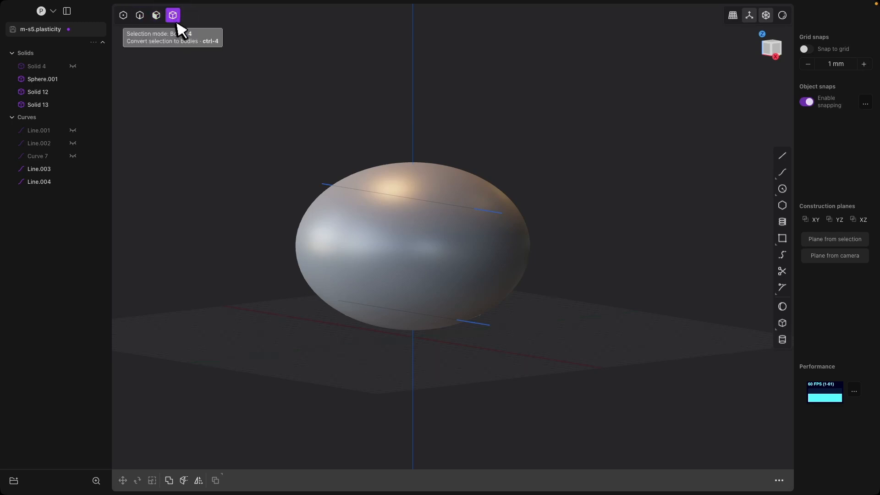
mouse_move(185, 26)
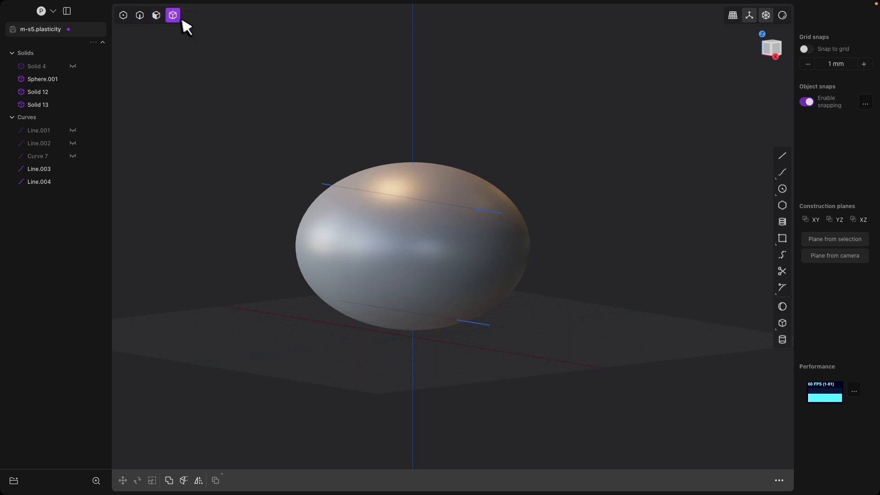
Delete the top cap piece Solid 13, leaving an open-topped pot
left_click(443, 199)
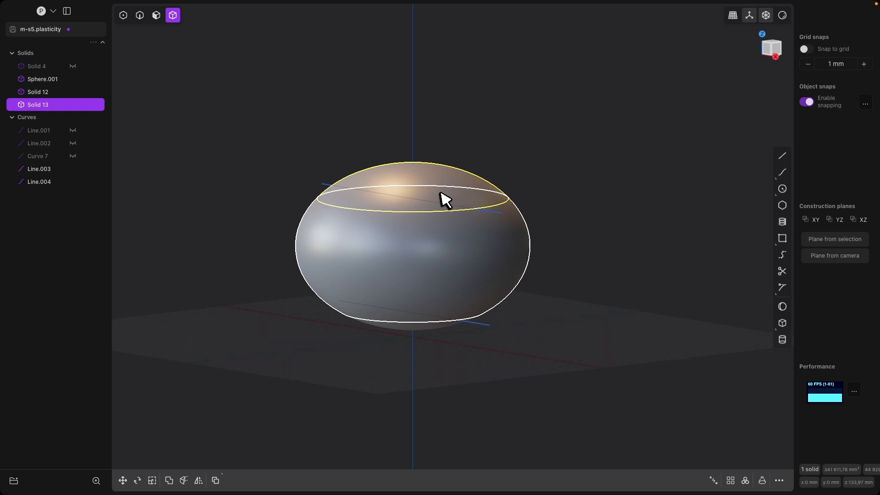
key("Delete")
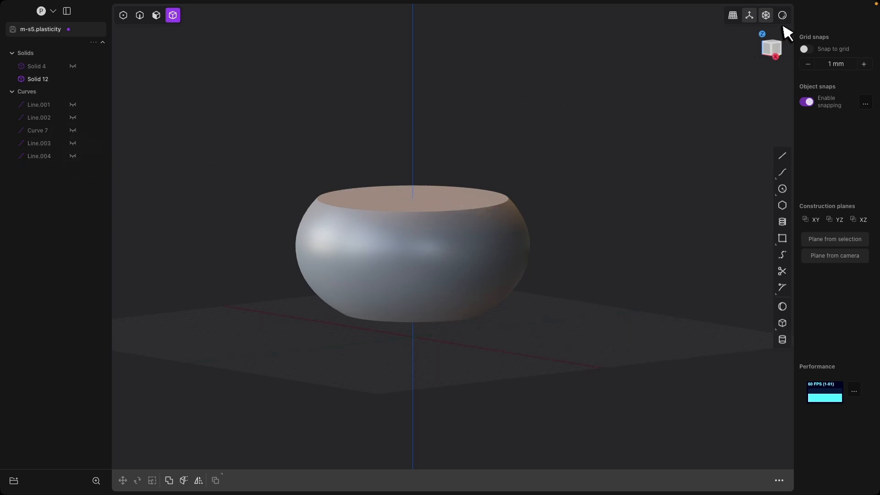
Enable Show edges in the viewport display options to outline the pot's rim and base
left_click(782, 16)
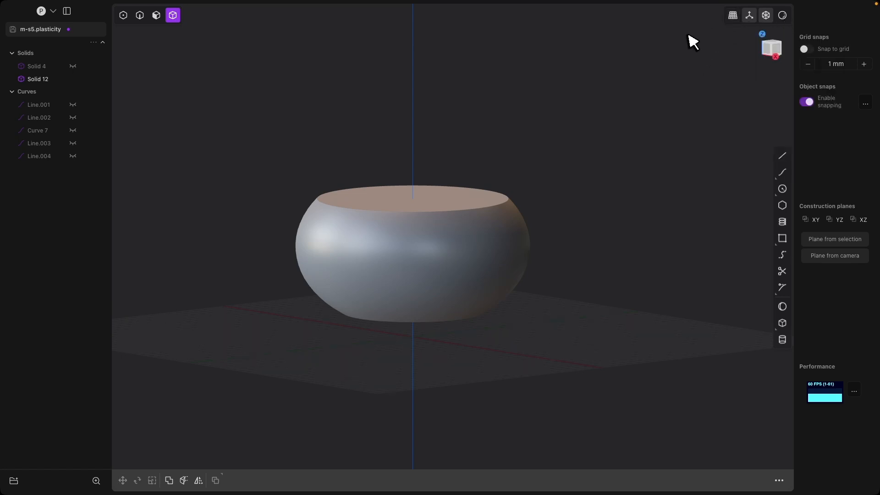
left_click(781, 15)
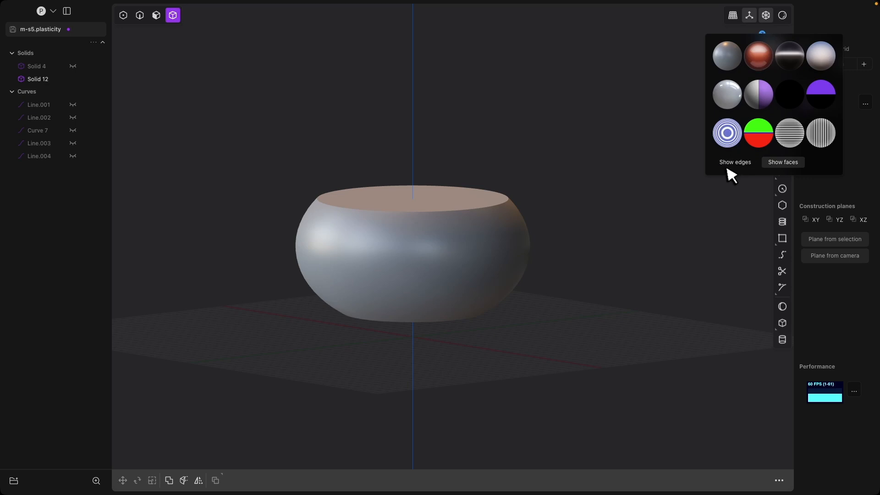
left_click(452, 235)
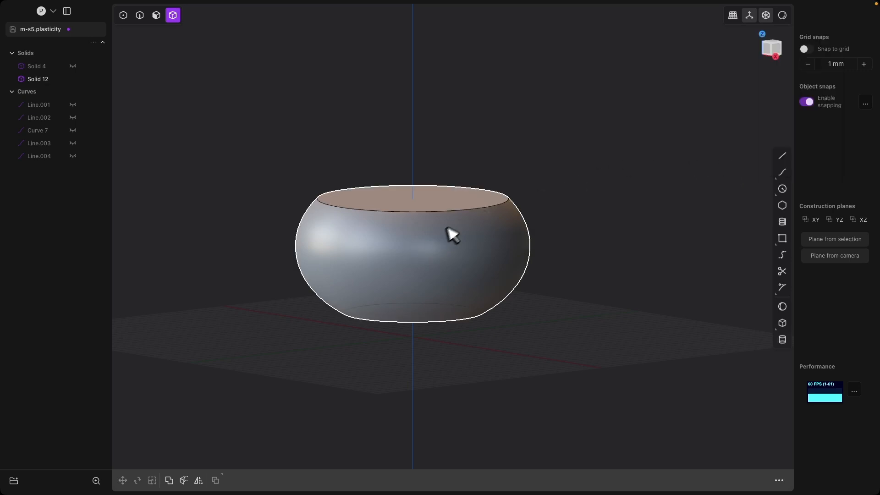
mouse_move(551, 184)
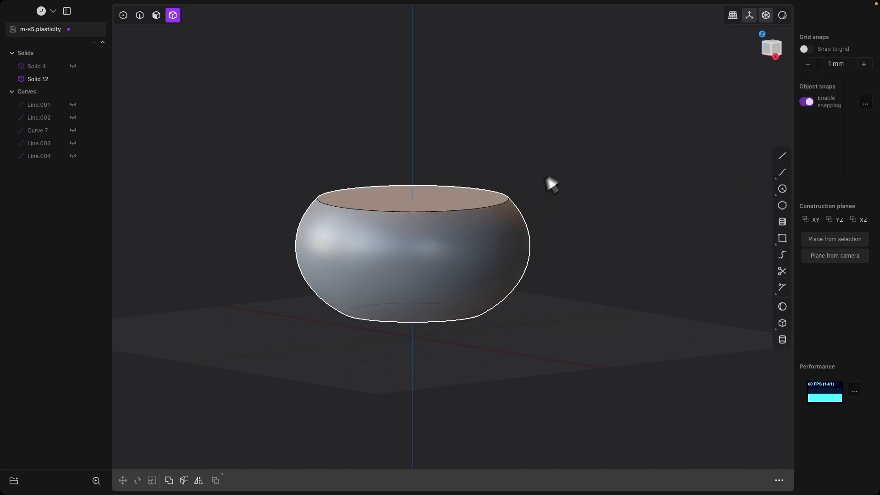
mouse_move(484, 321)
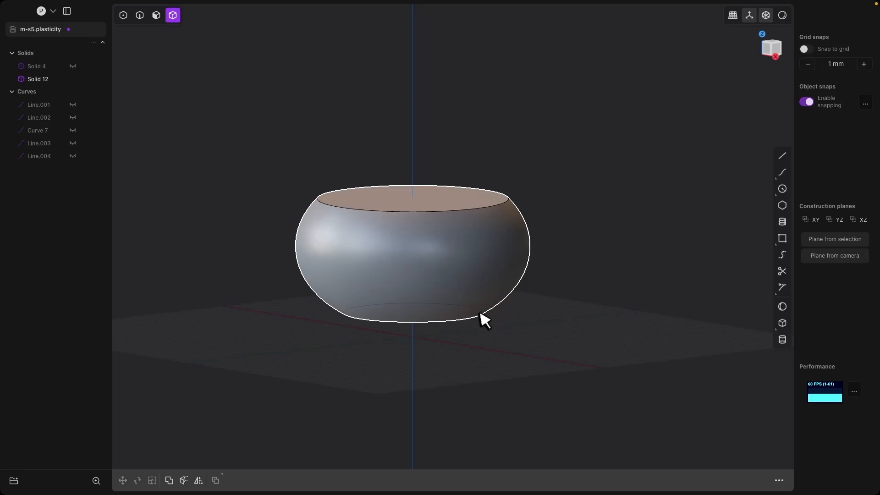
mouse_move(491, 224)
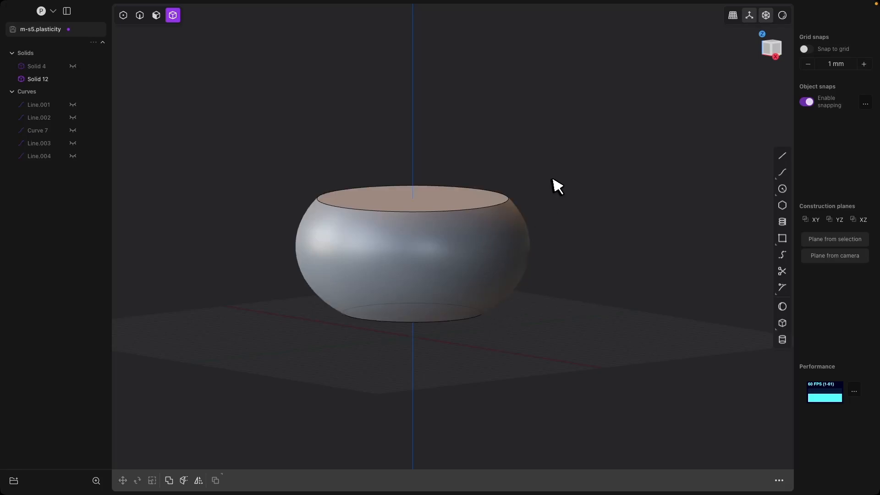
Run Isoparam and place a vertical split at the rim's quarter snap point
type("iso")
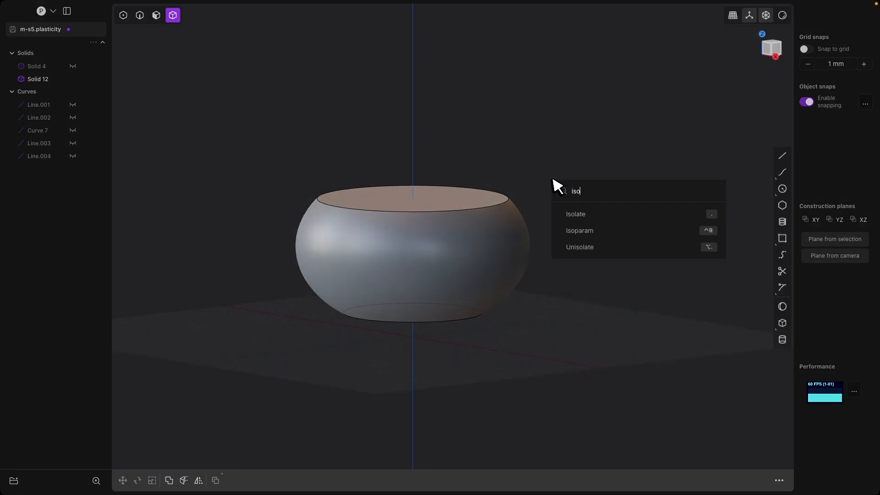
mouse_move(587, 203)
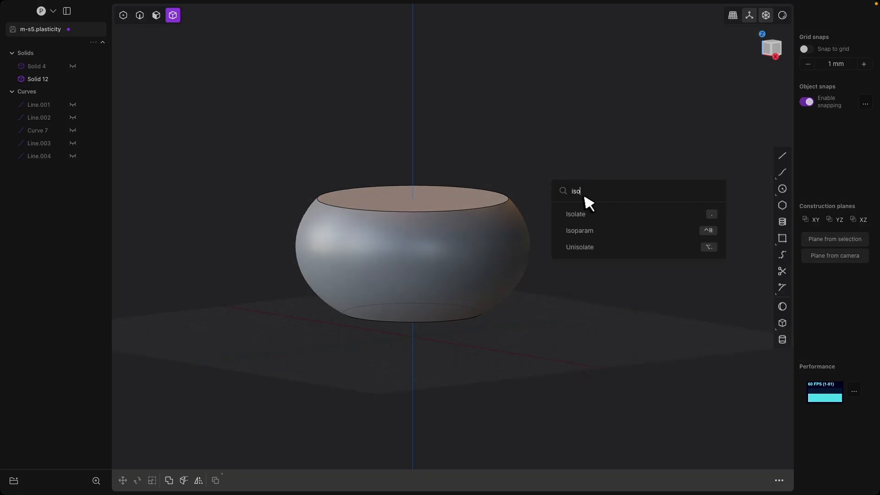
mouse_move(590, 235)
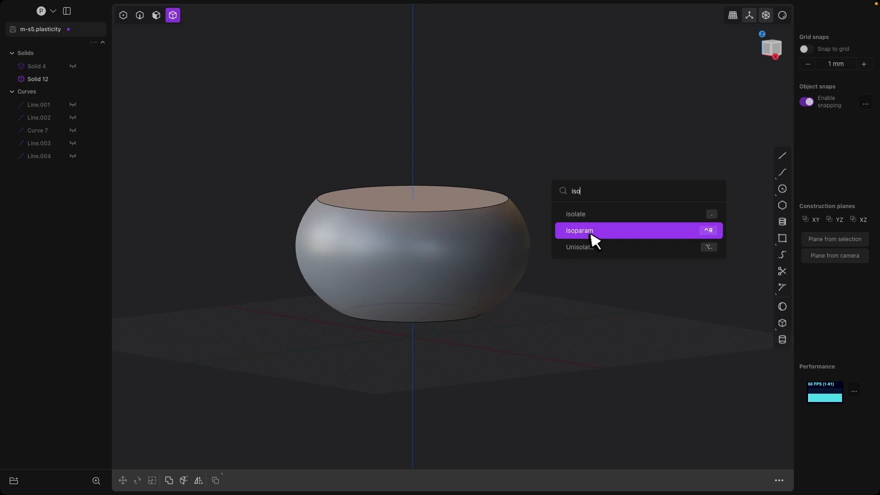
left_click(579, 230)
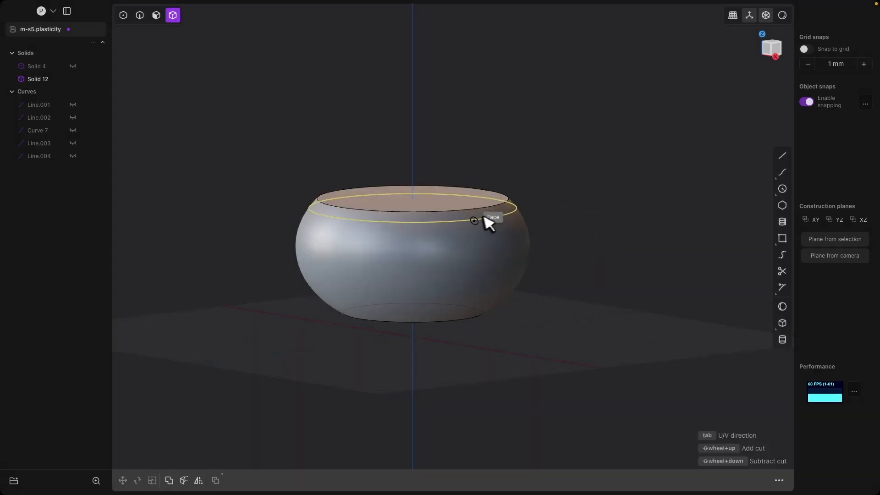
mouse_move(460, 249)
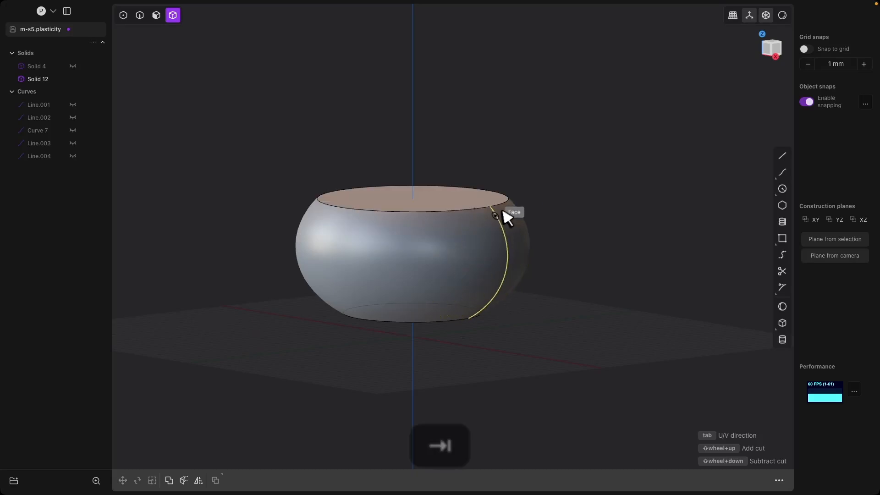
mouse_move(491, 218)
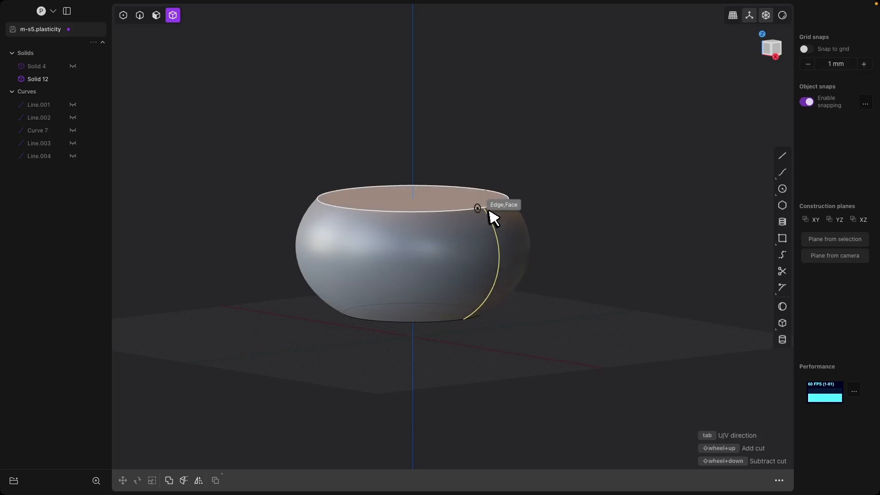
mouse_move(482, 211)
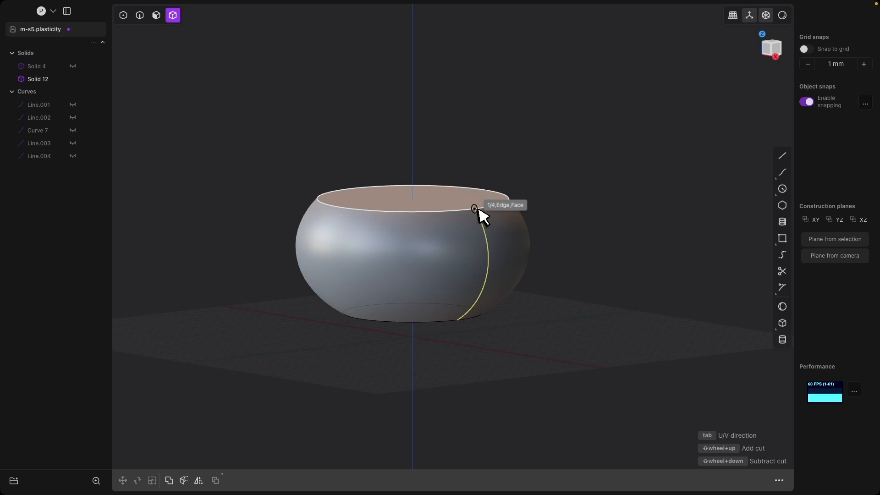
left_click(480, 219)
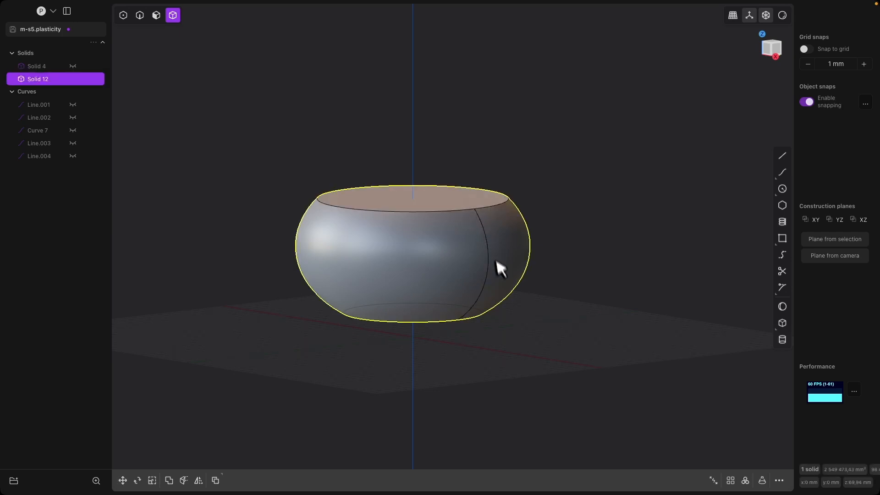
mouse_move(490, 248)
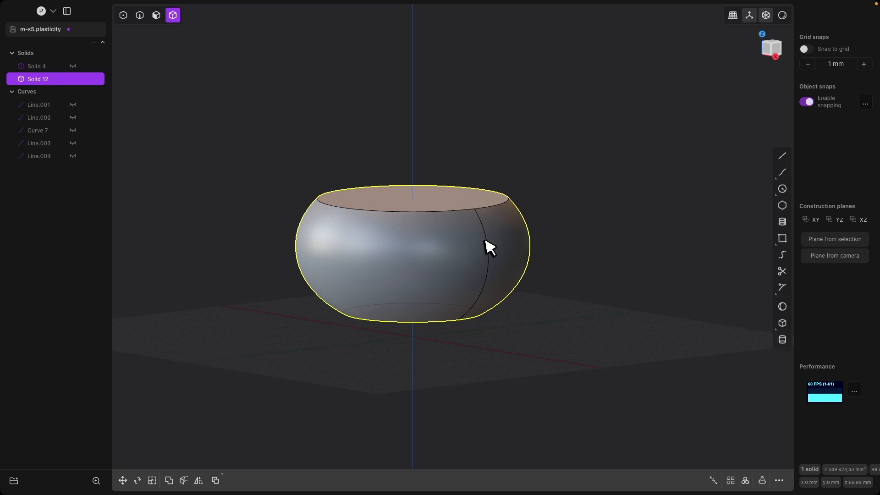
mouse_move(486, 238)
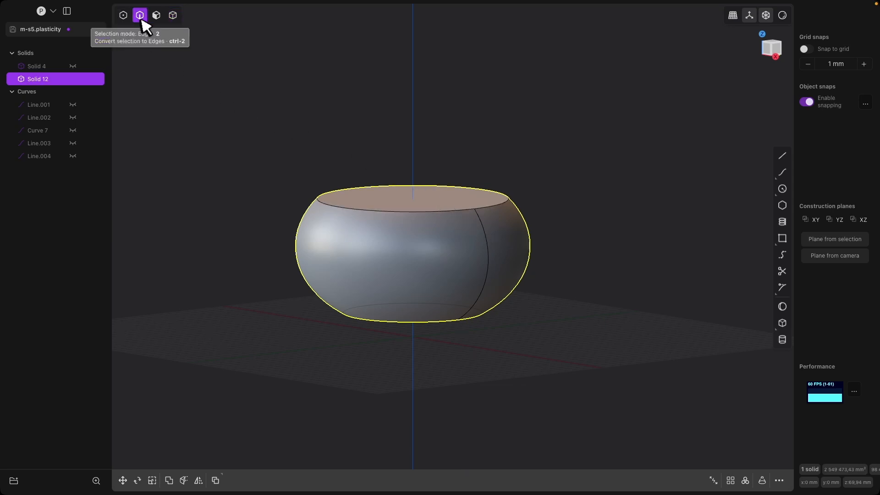
Duplicate the vertical isoparam edge as standalone Curve 14 without moving it
left_click(480, 218)
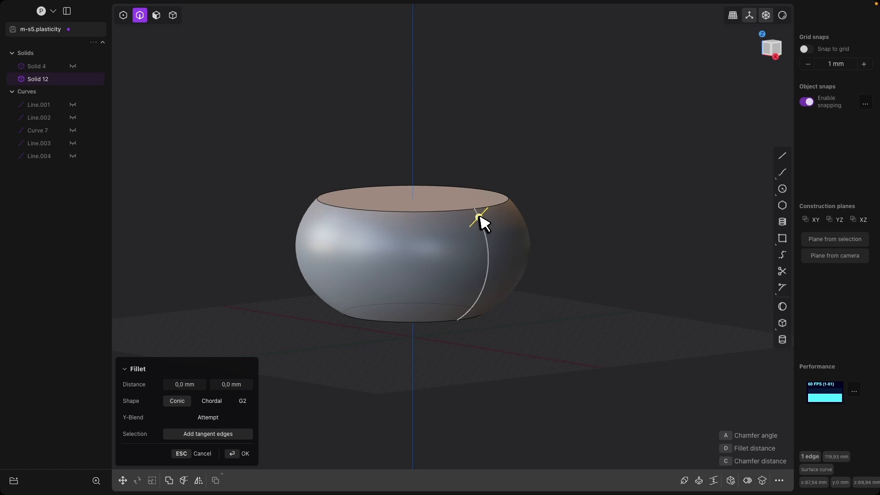
key("shift+d")
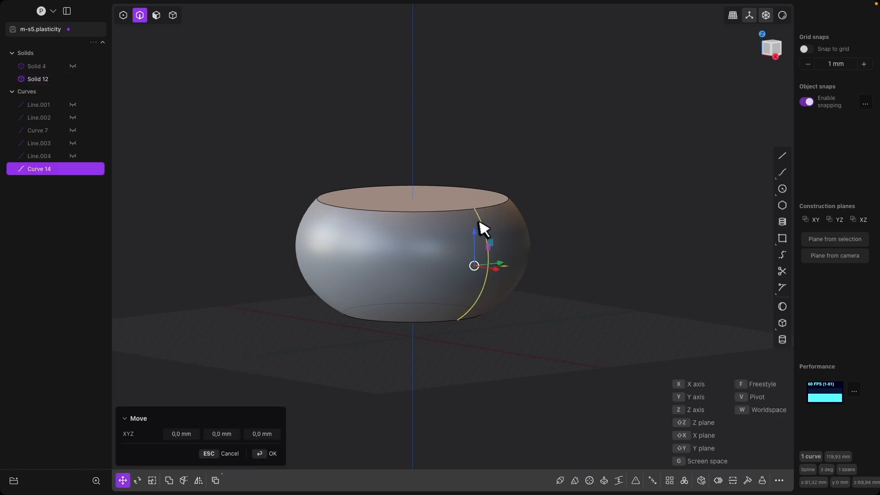
mouse_move(479, 214)
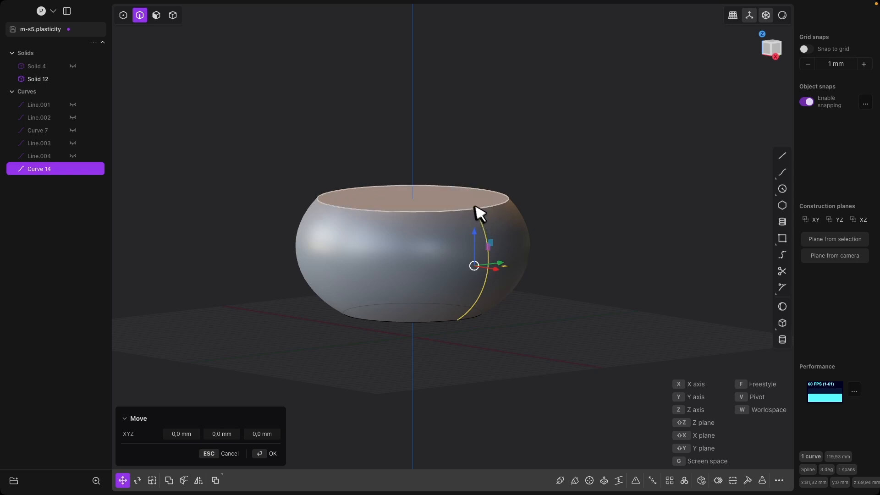
mouse_move(50, 198)
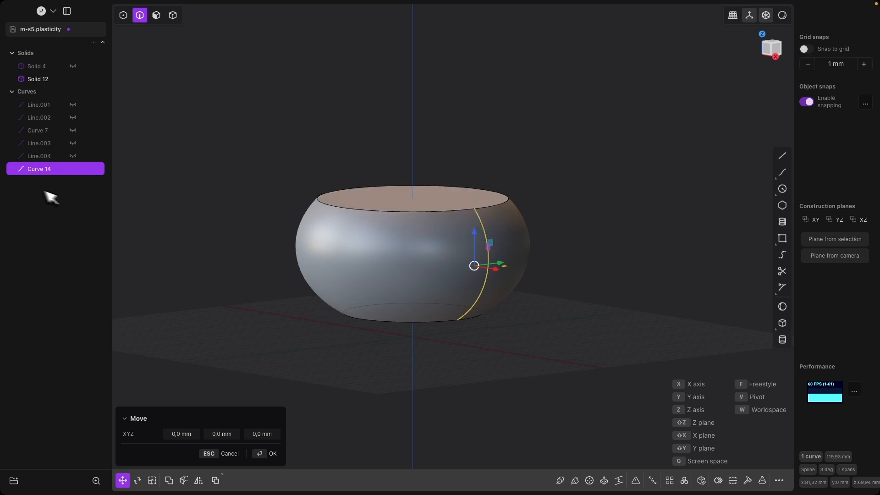
mouse_move(59, 214)
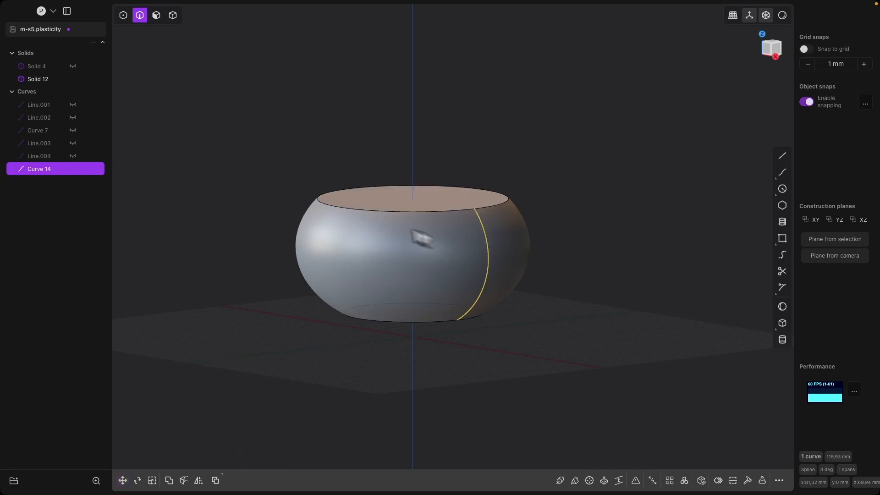
left_click(487, 233)
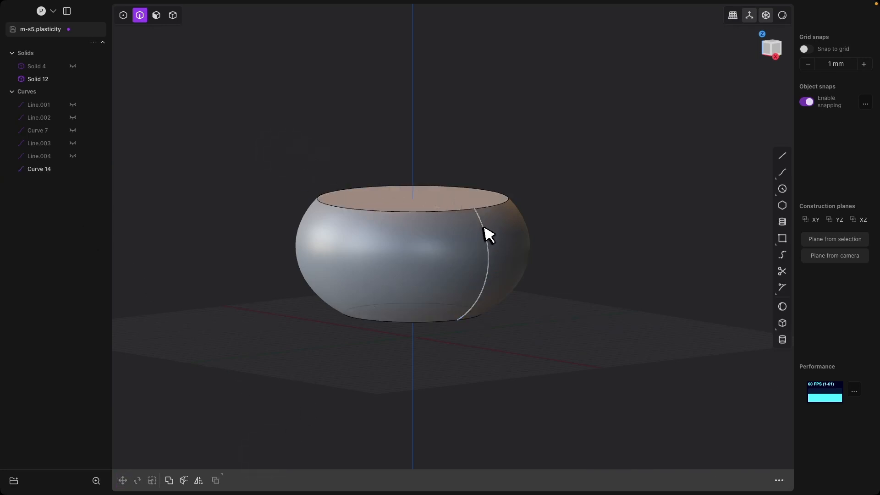
Clear the selection, start the Sphere tool, then undo to leave Curve 14 on the pot's side
left_click(486, 233)
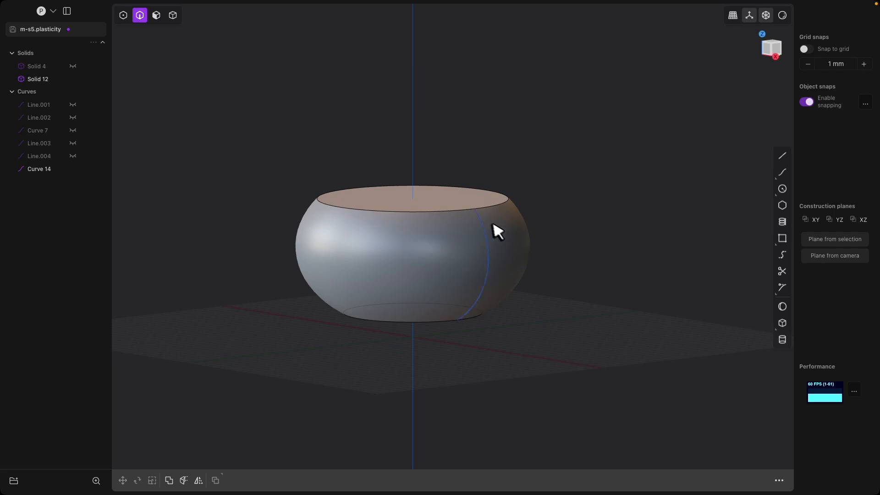
mouse_move(782, 306)
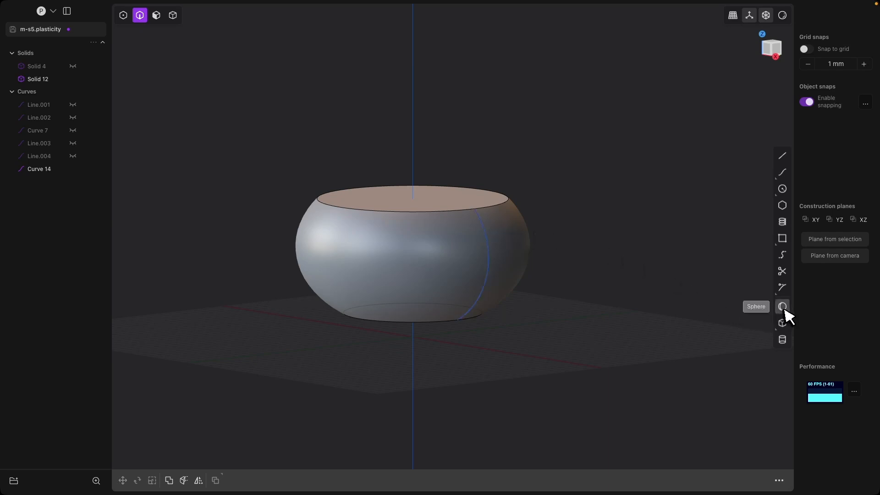
left_click(782, 307)
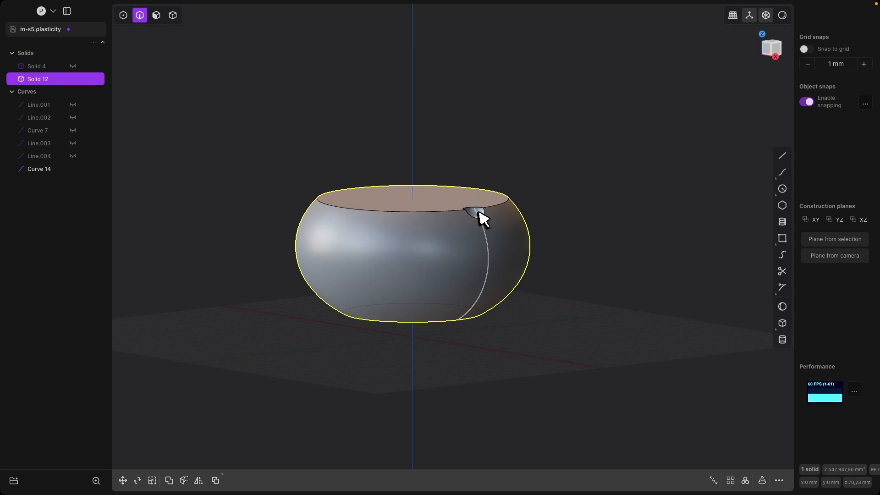
key("cmd+z")
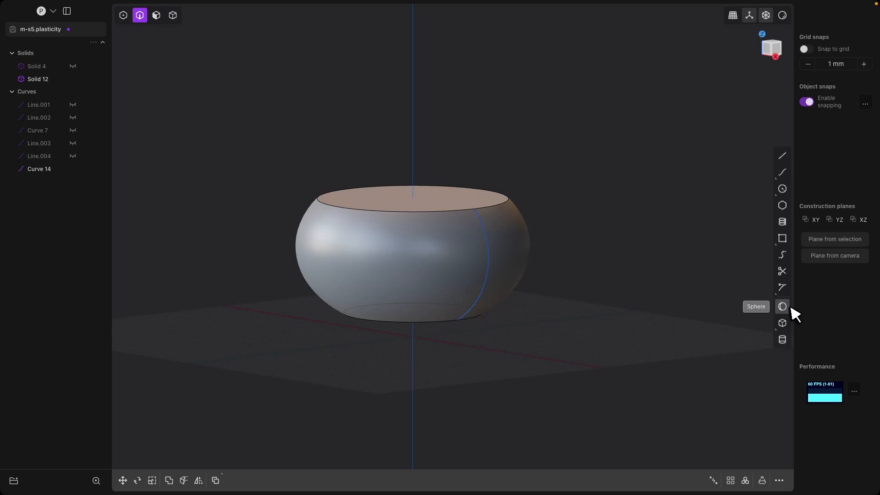
Place a new 10 mm radius sphere with its centre snapped to the rim end of Curve 14
left_click(782, 306)
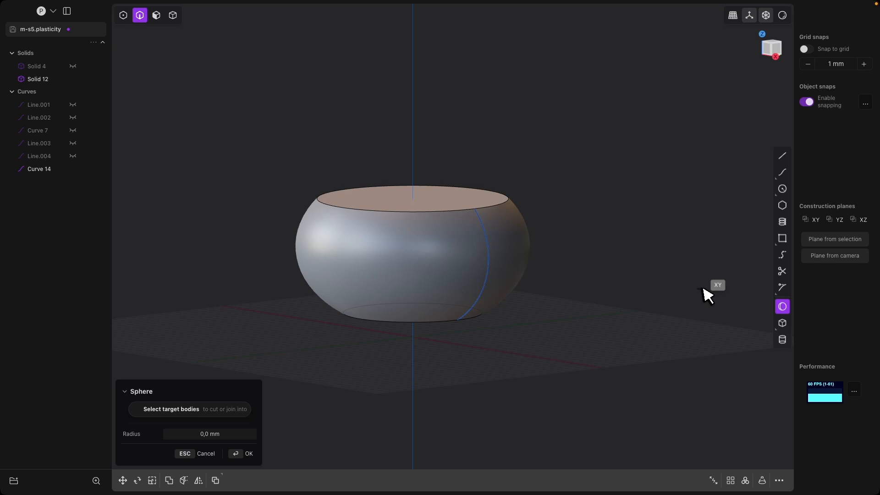
mouse_move(477, 214)
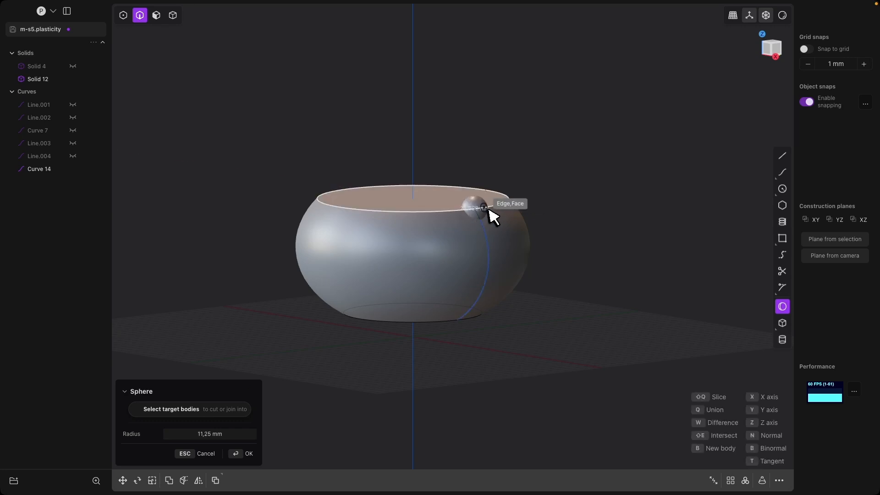
key("Tab")
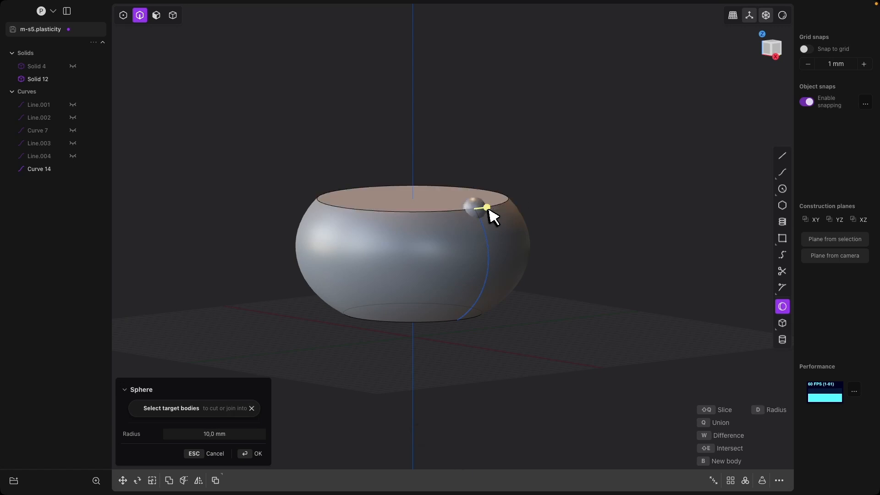
mouse_move(602, 281)
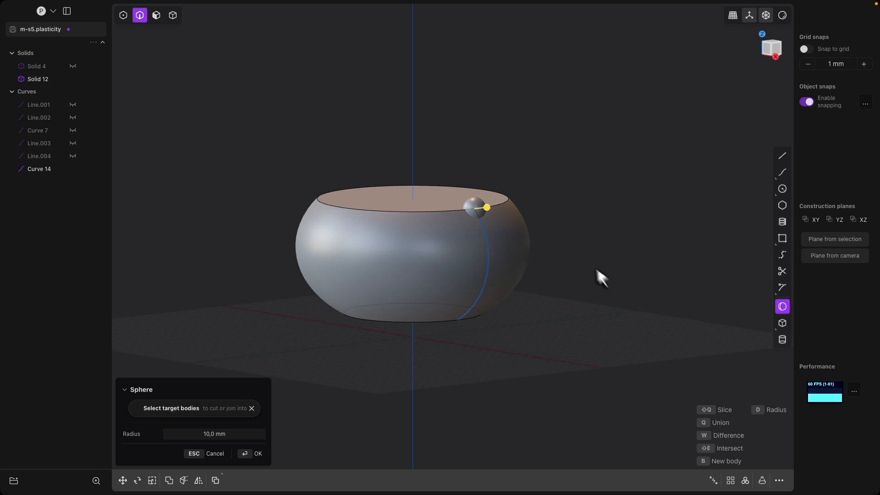
mouse_move(727, 468)
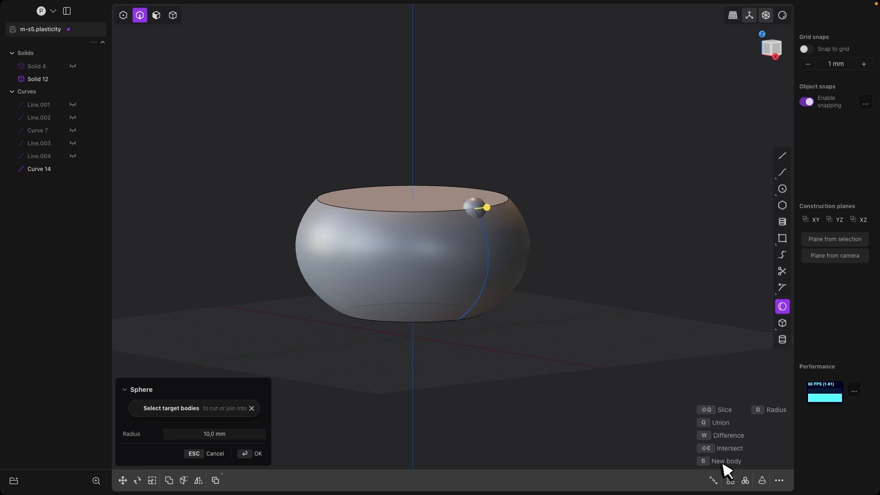
mouse_move(722, 468)
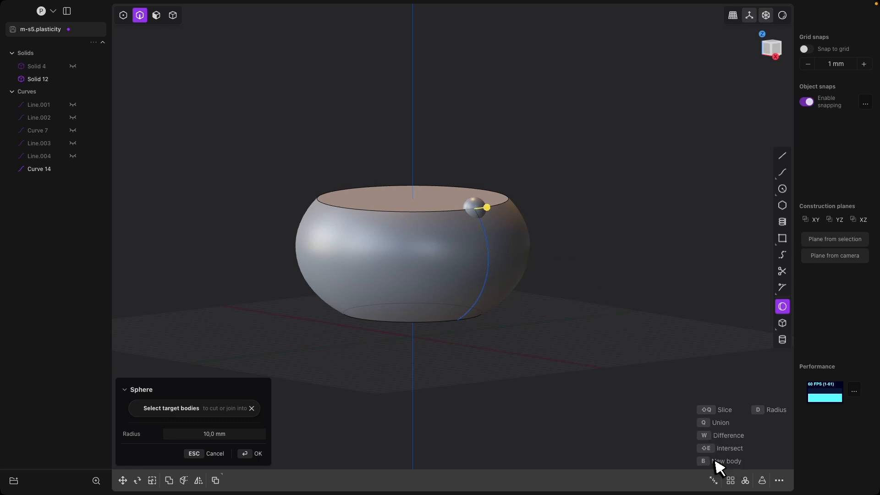
mouse_move(552, 321)
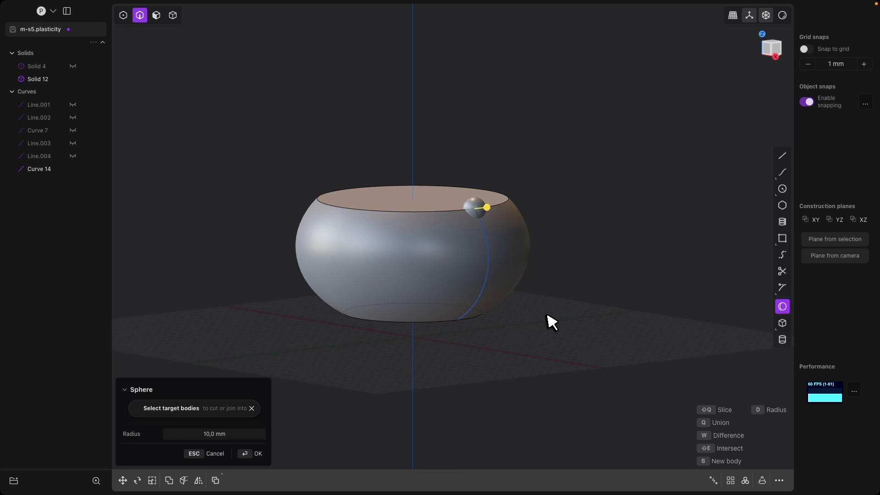
left_click(258, 453)
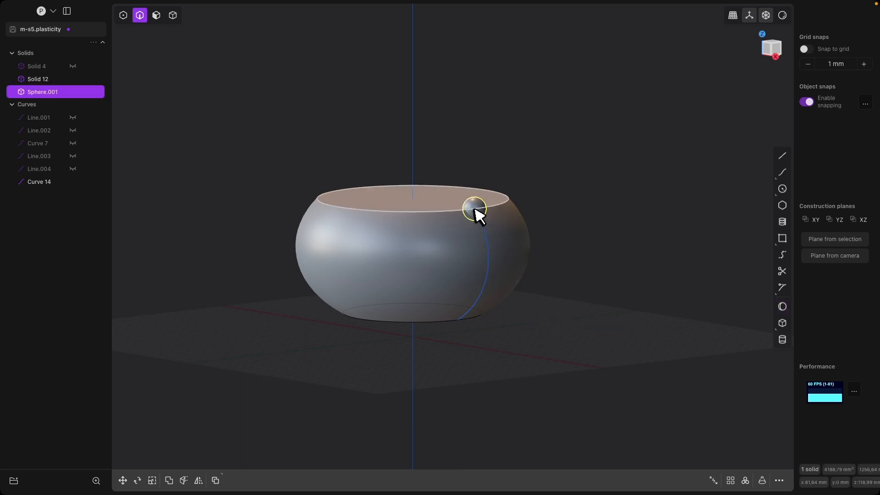
mouse_move(485, 211)
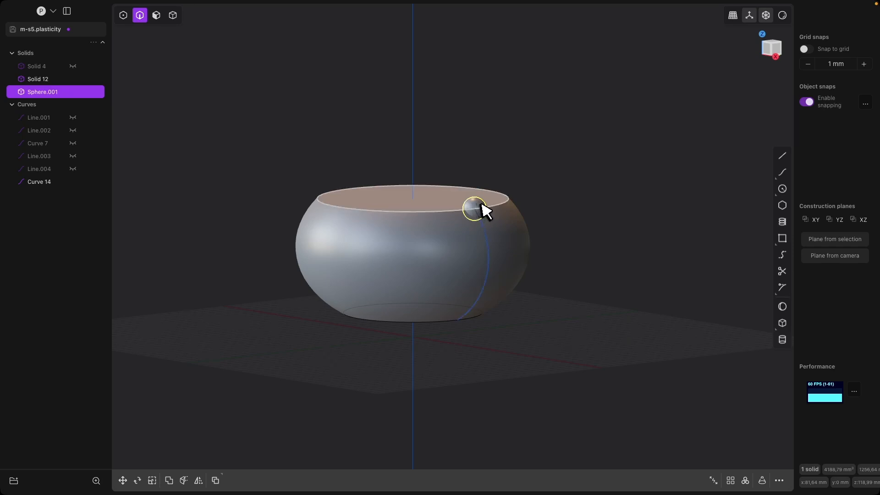
mouse_move(488, 168)
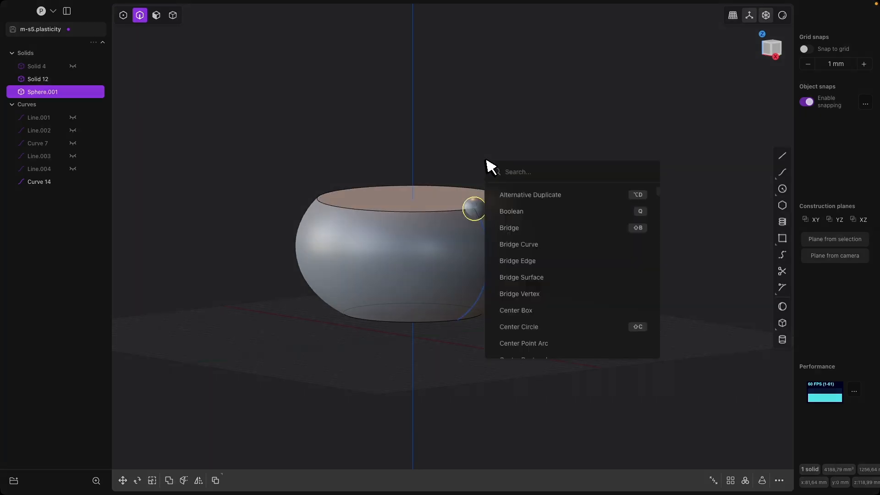
Array six spheres along side Curve 14 using the Curve Array command
type("arr")
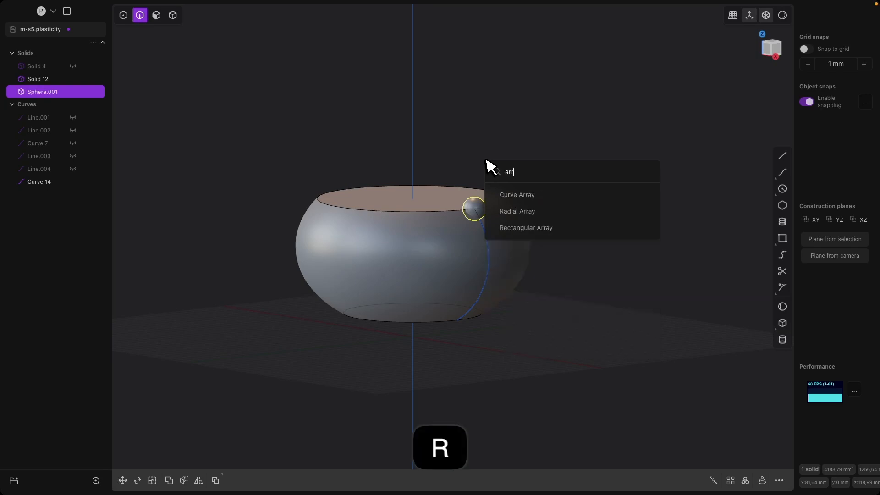
mouse_move(531, 202)
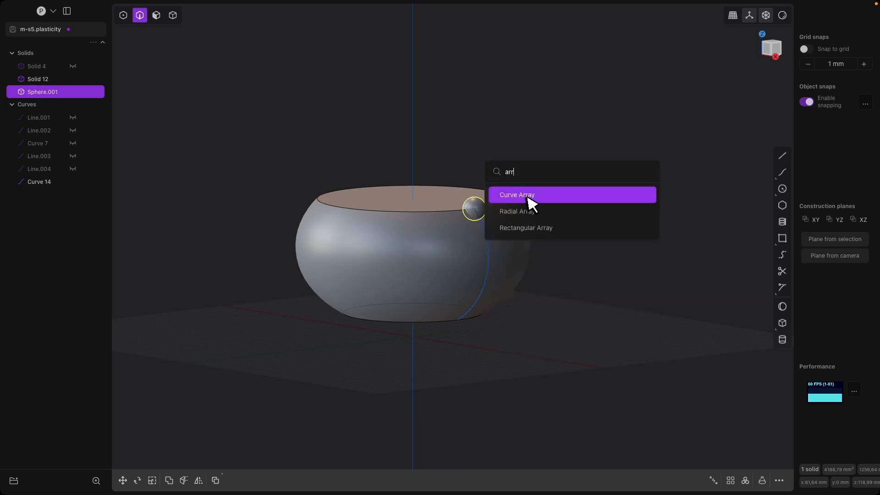
left_click(516, 194)
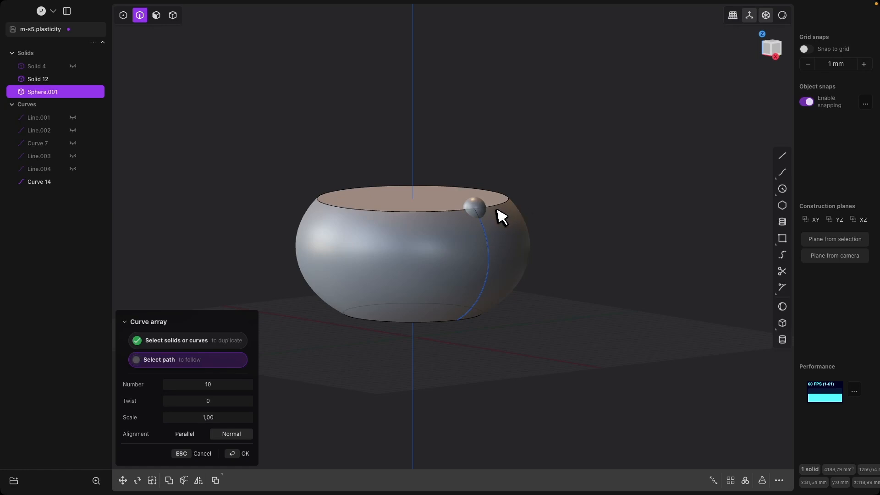
mouse_move(489, 236)
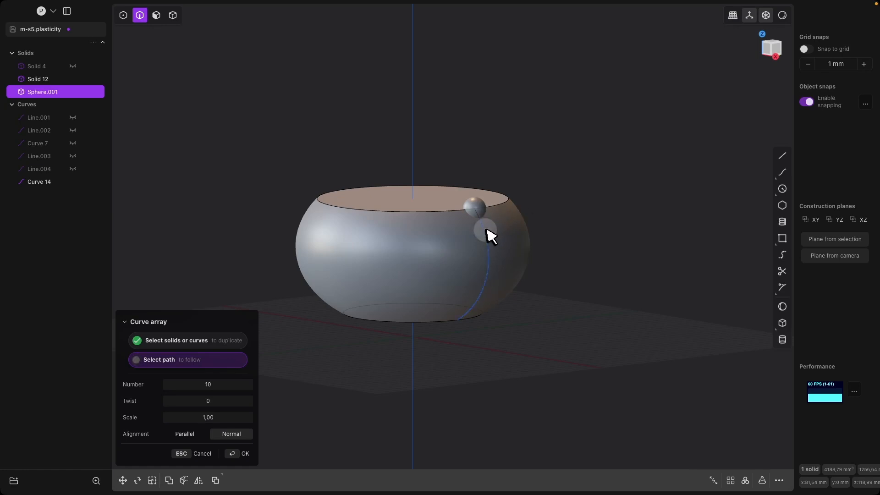
left_click(494, 264)
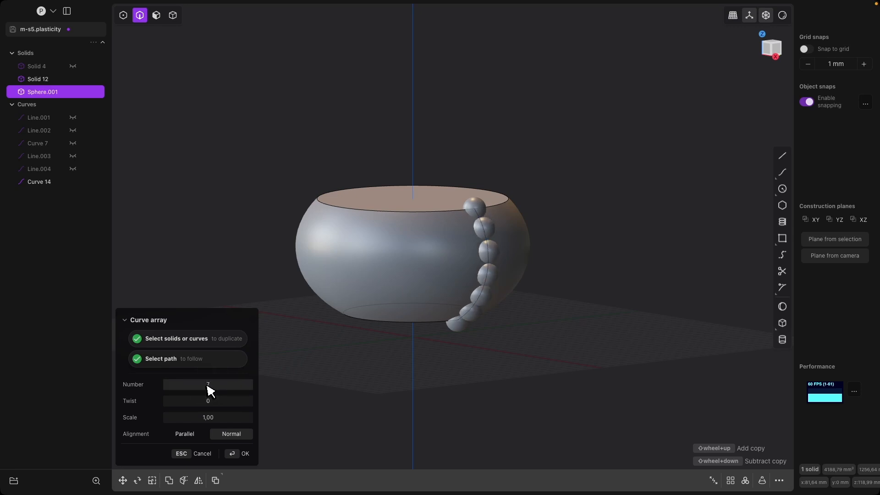
scroll("down", 3)
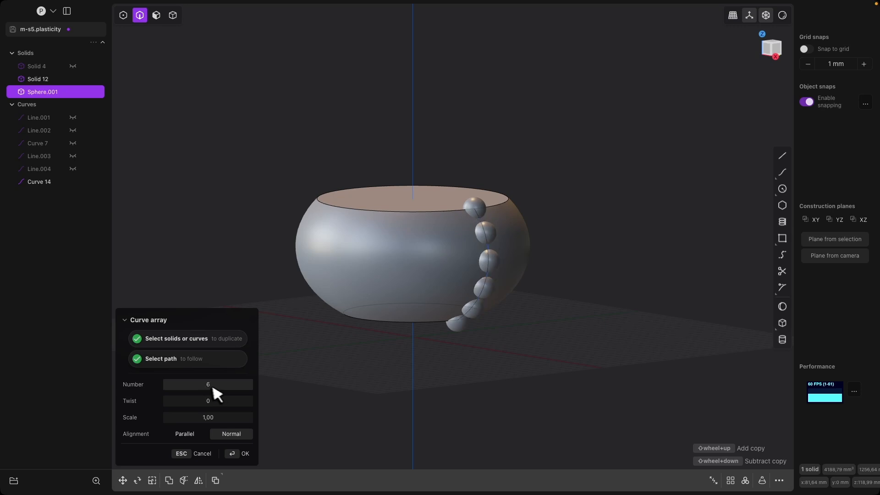
mouse_move(477, 201)
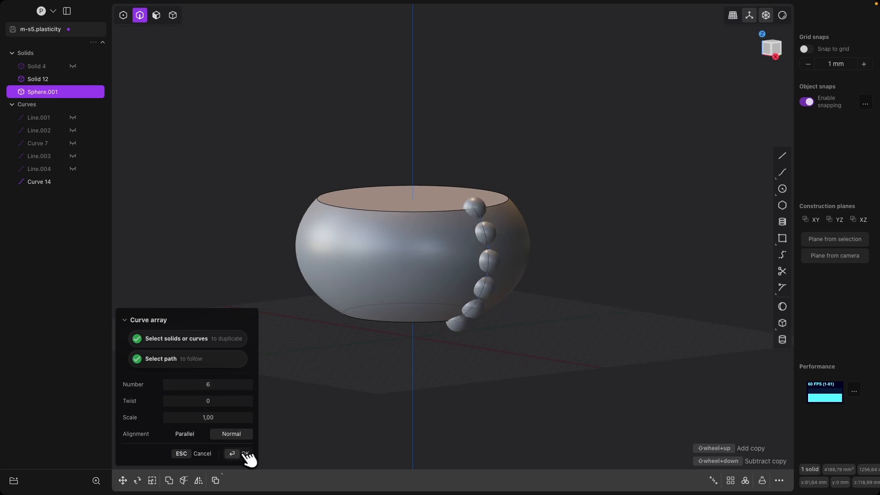
left_click(245, 454)
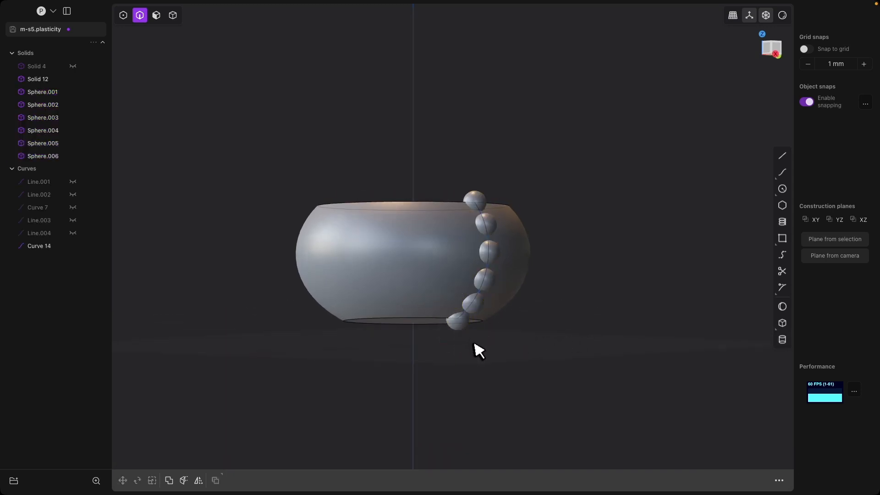
Delete the lowest sphere near the base, leaving five down the side
key("4")
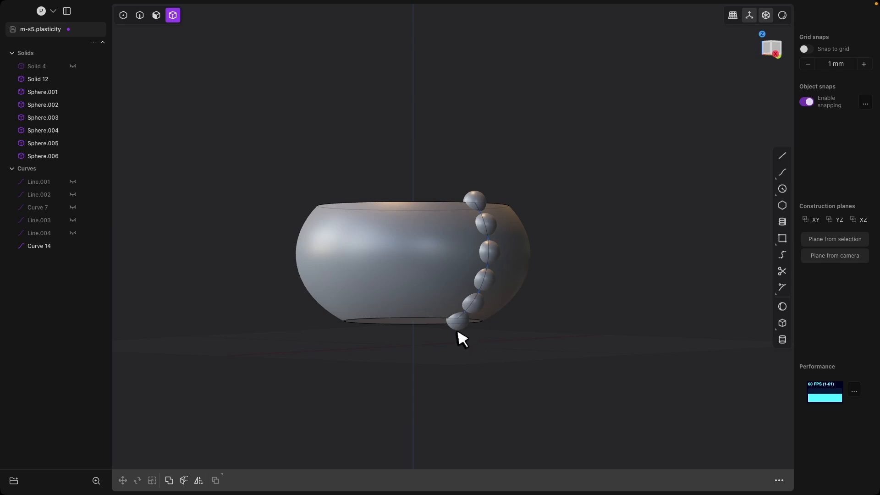
key("backspace")
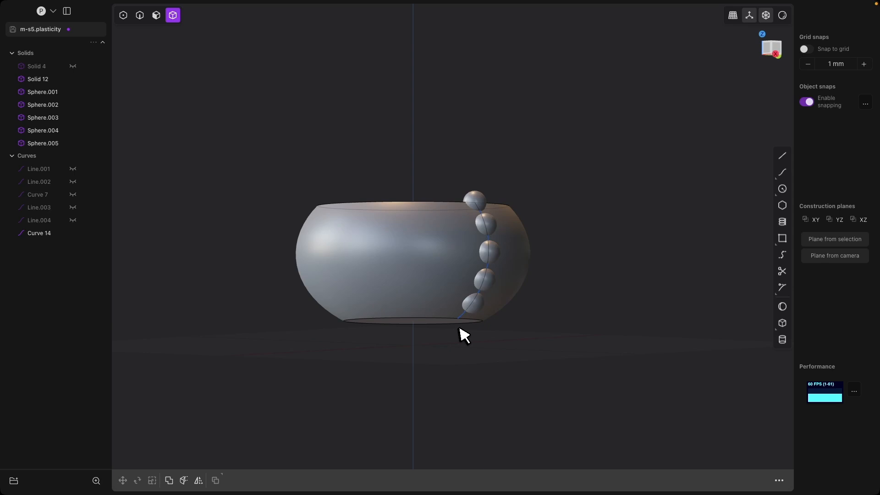
mouse_move(493, 230)
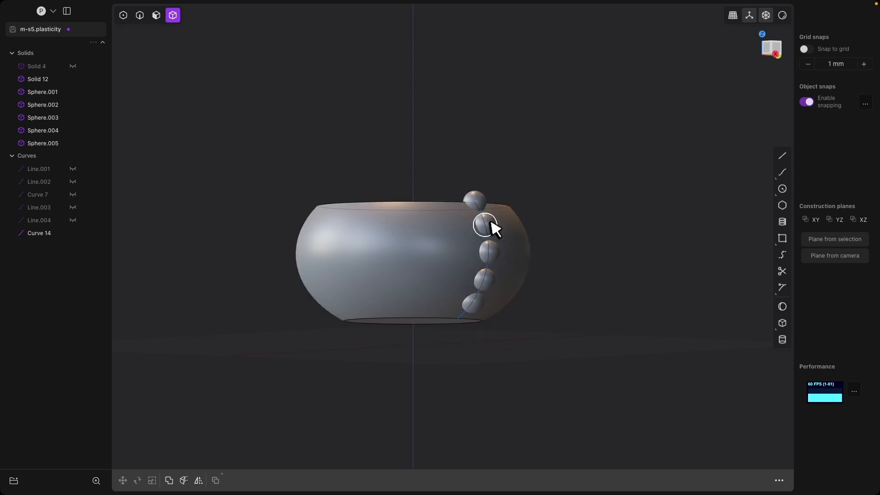
mouse_move(489, 186)
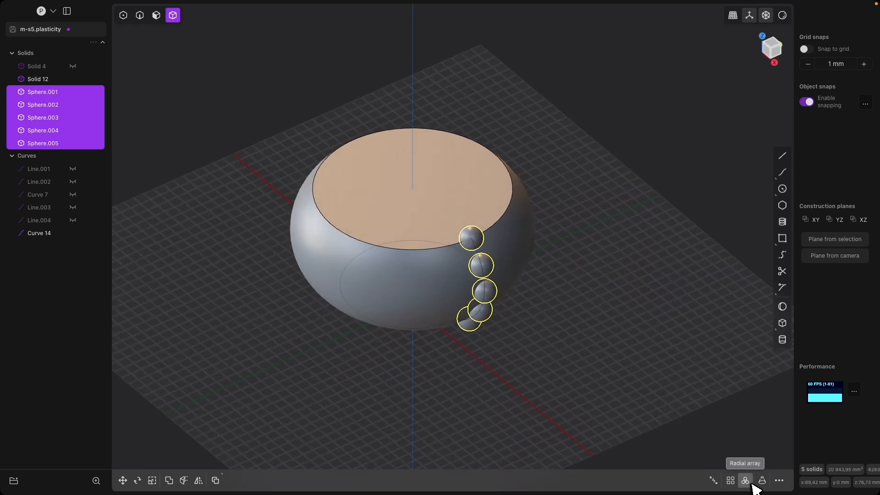
Radially array the five-sphere column 20 times about the top face centre
left_click(744, 481)
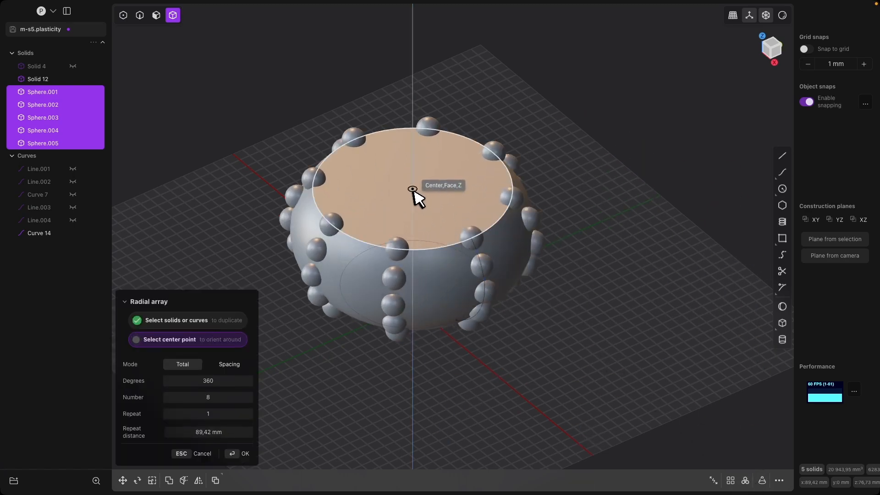
left_click(413, 189)
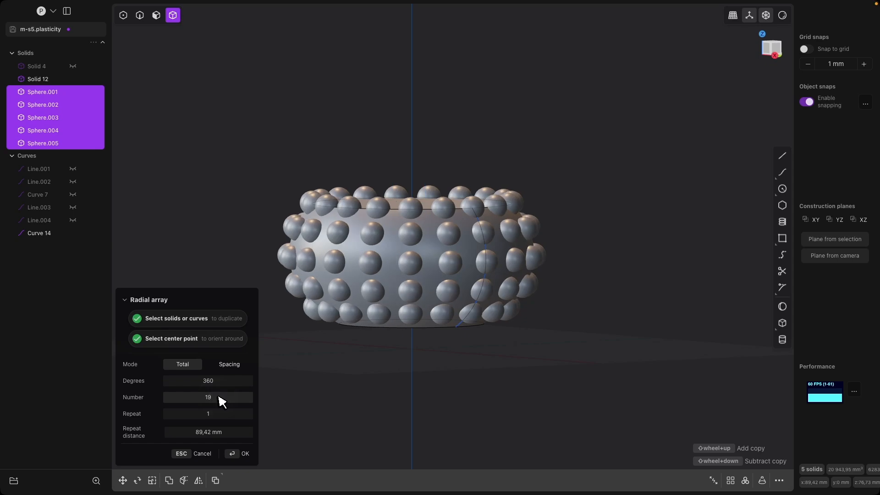
scroll("up", 3)
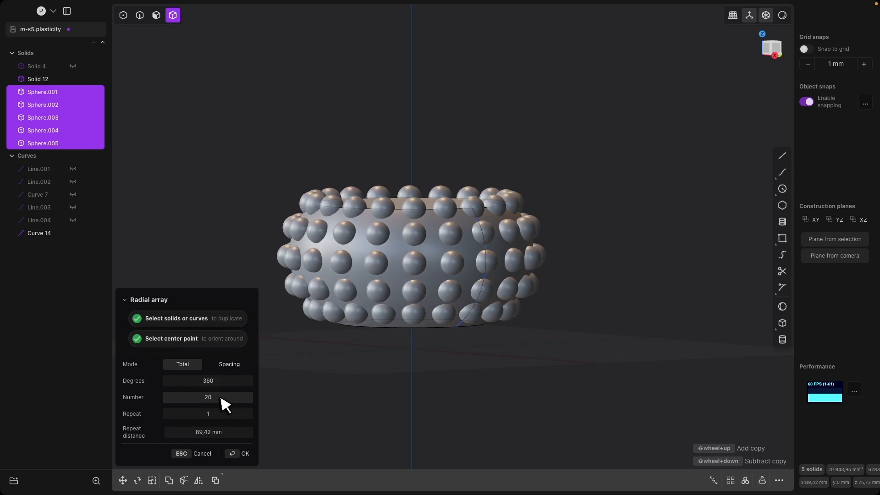
left_click(240, 454)
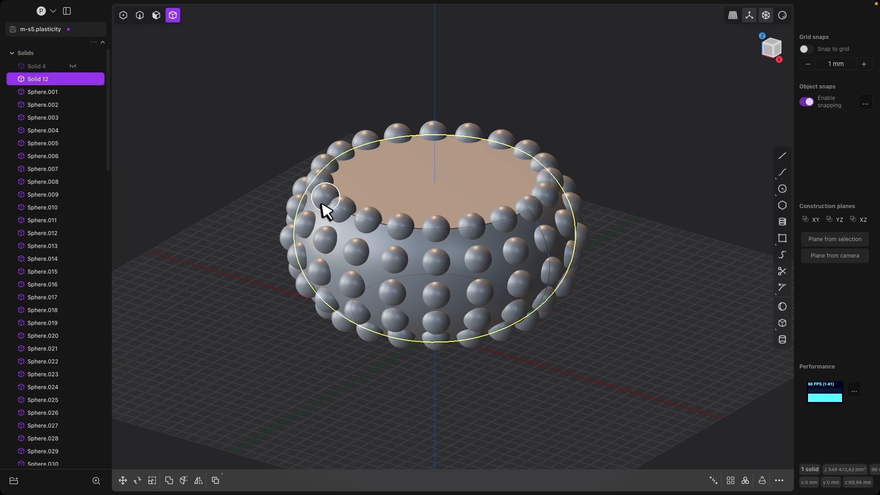
mouse_move(365, 283)
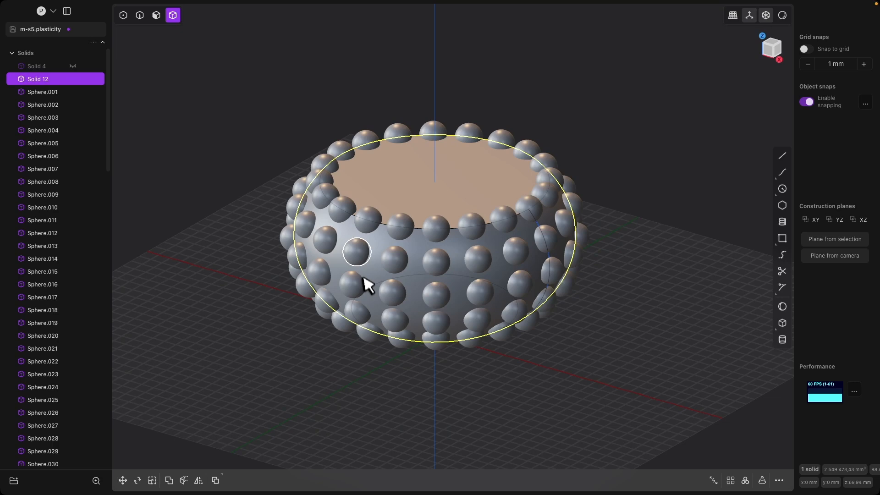
mouse_move(409, 173)
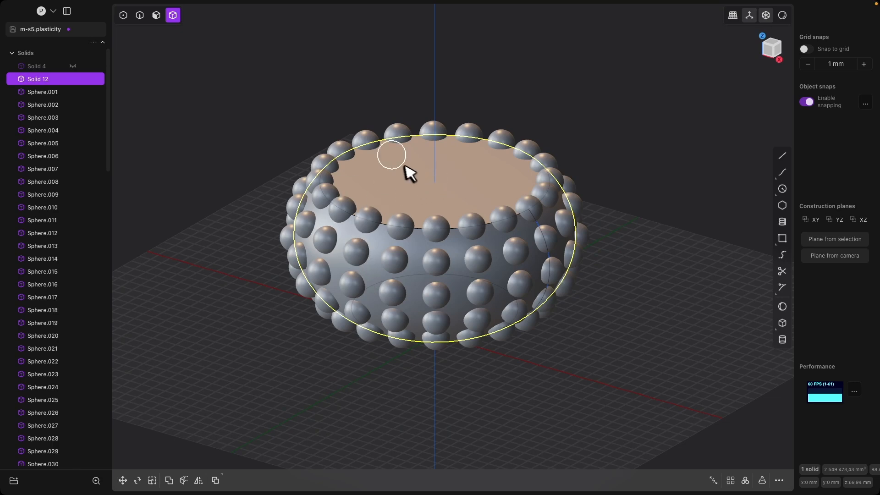
mouse_move(508, 206)
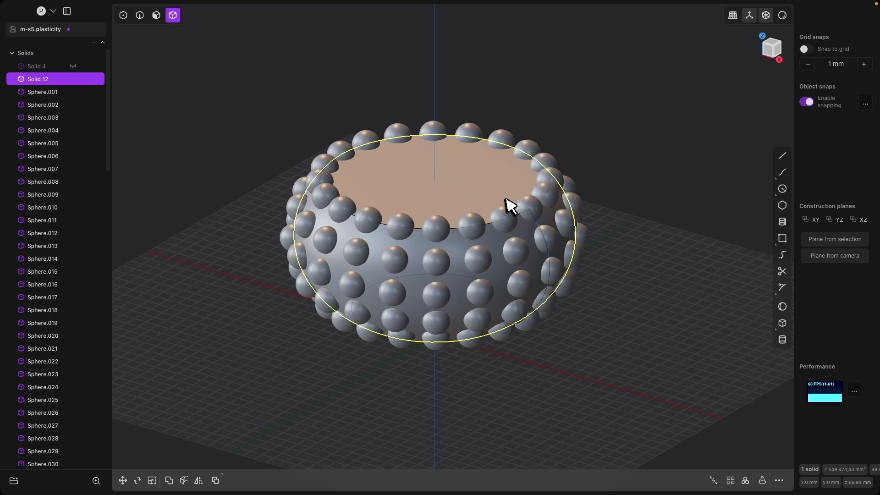
mouse_move(507, 196)
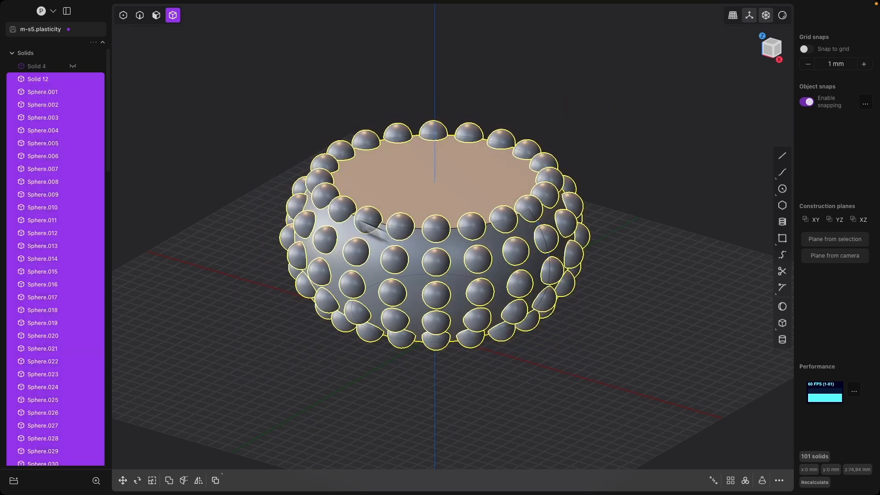
mouse_move(631, 259)
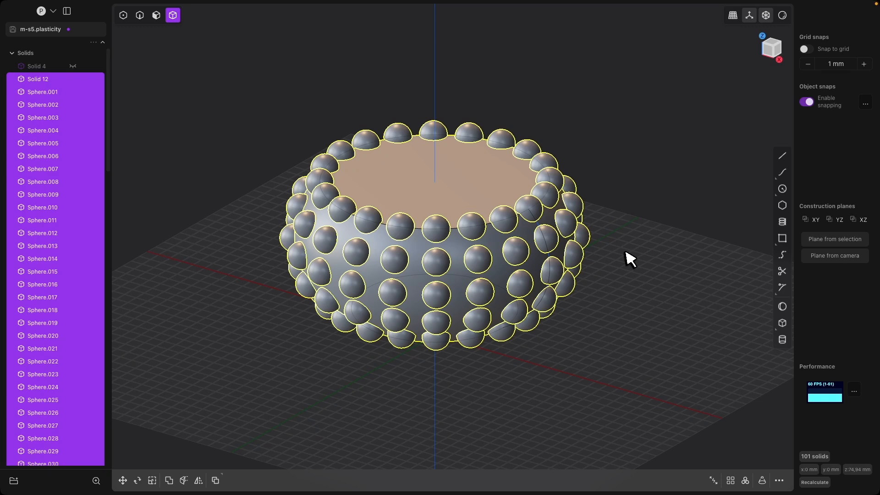
mouse_move(201, 419)
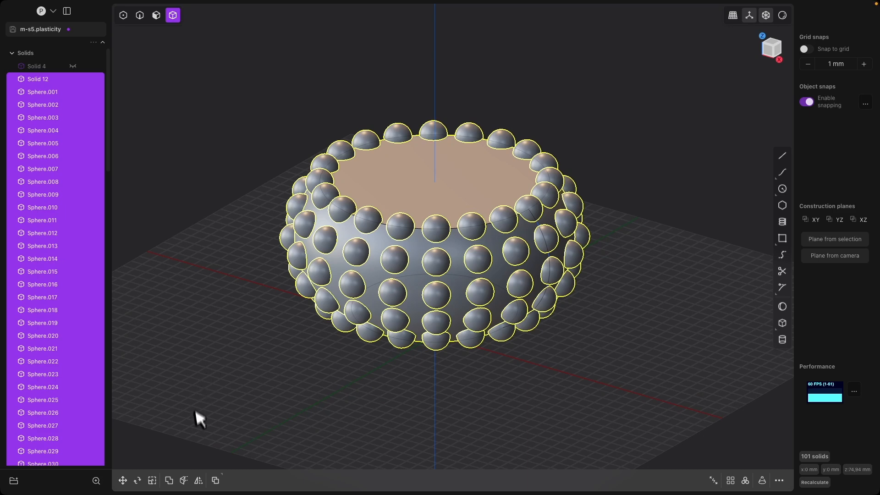
mouse_move(169, 481)
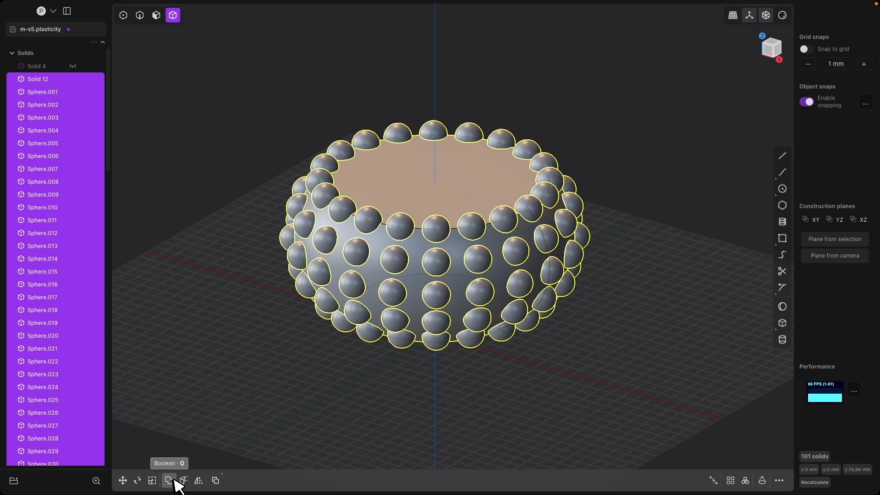
mouse_move(228, 362)
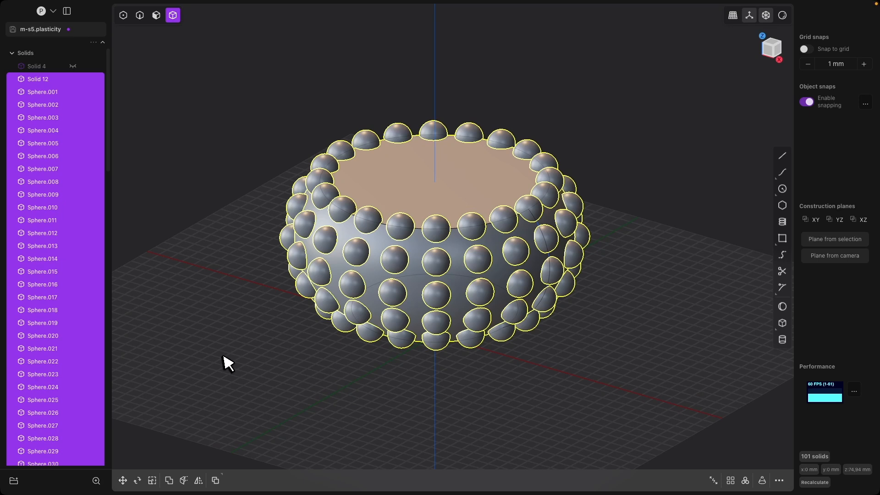
Subtract all the spheres from the pot with a Boolean Diff, keep tools off
key("q")
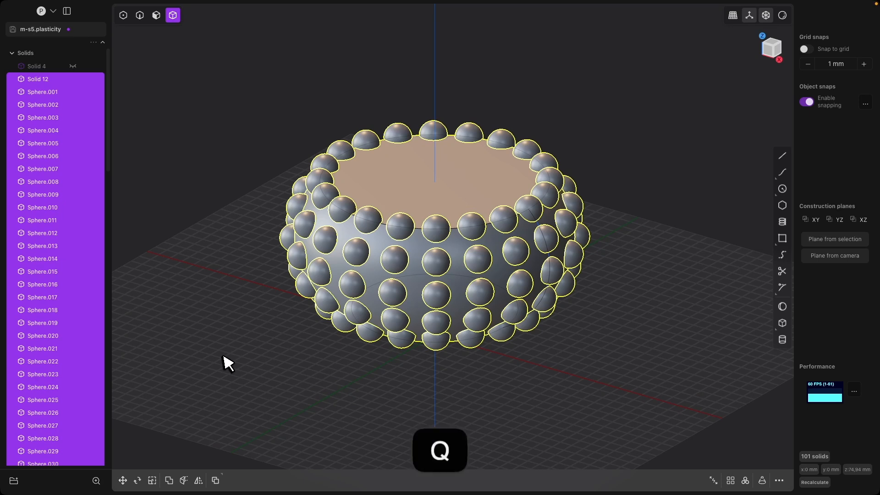
key("q")
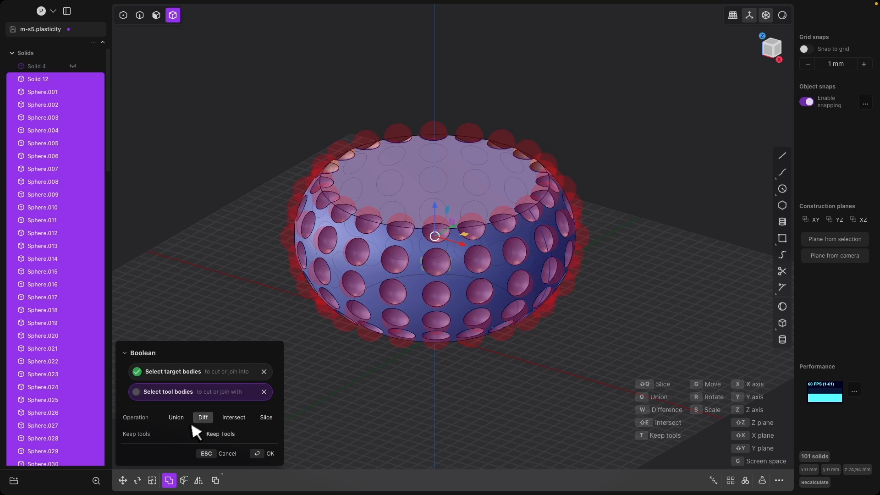
mouse_move(214, 426)
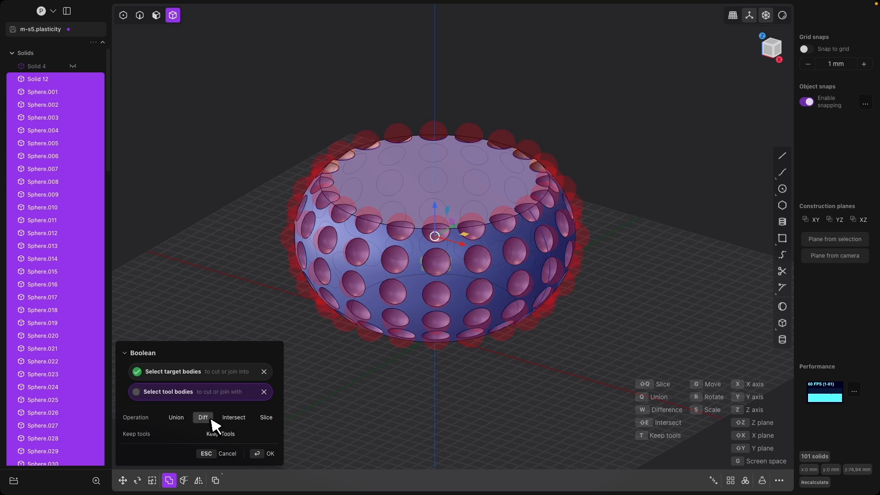
mouse_move(420, 254)
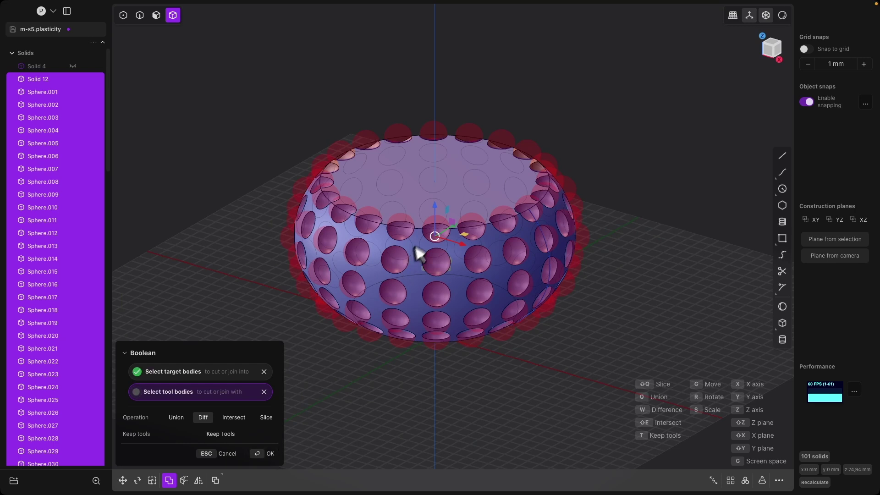
mouse_move(399, 261)
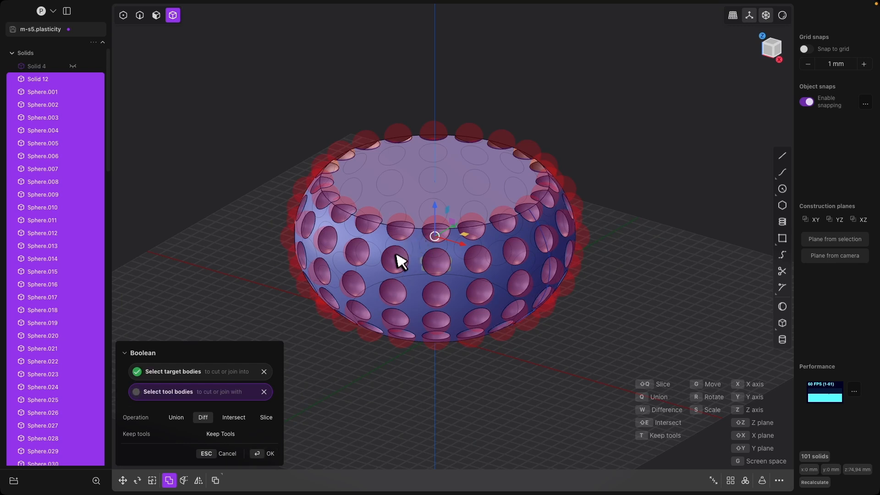
mouse_move(406, 273)
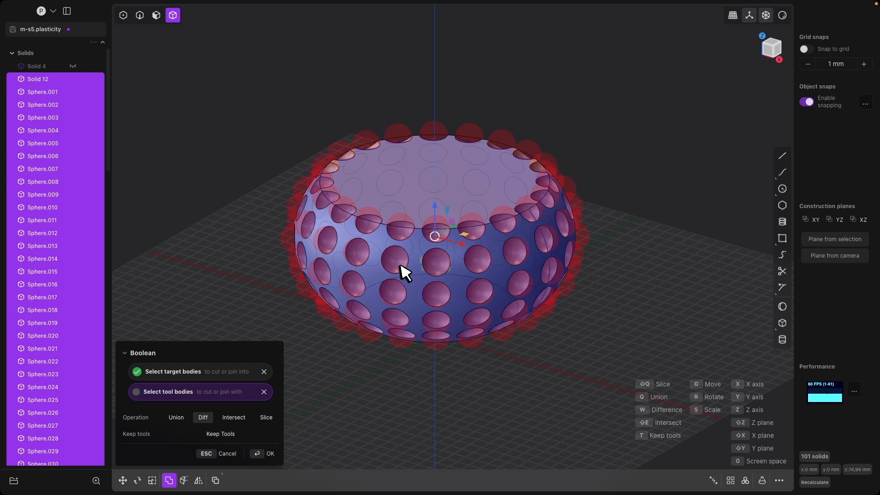
mouse_move(346, 289)
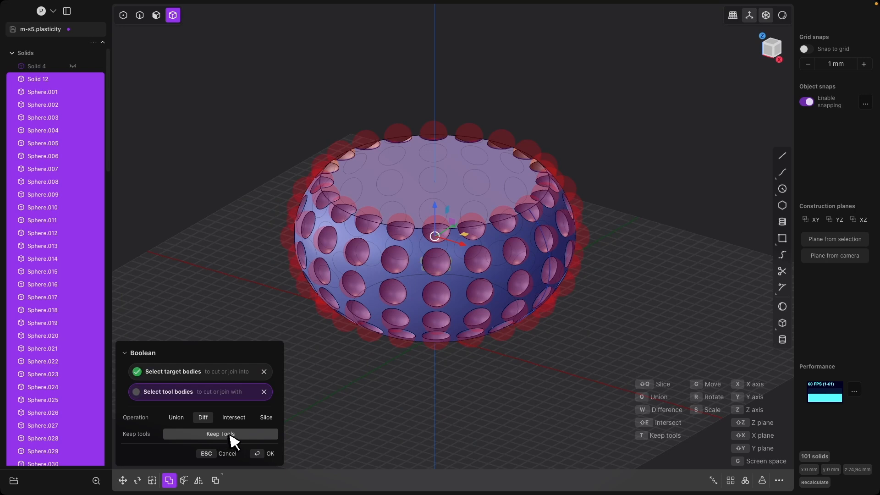
mouse_move(185, 438)
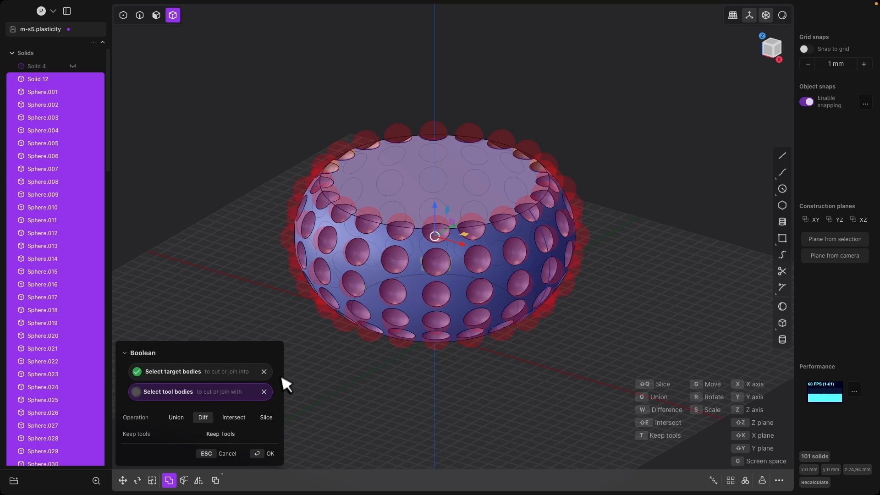
left_click(269, 454)
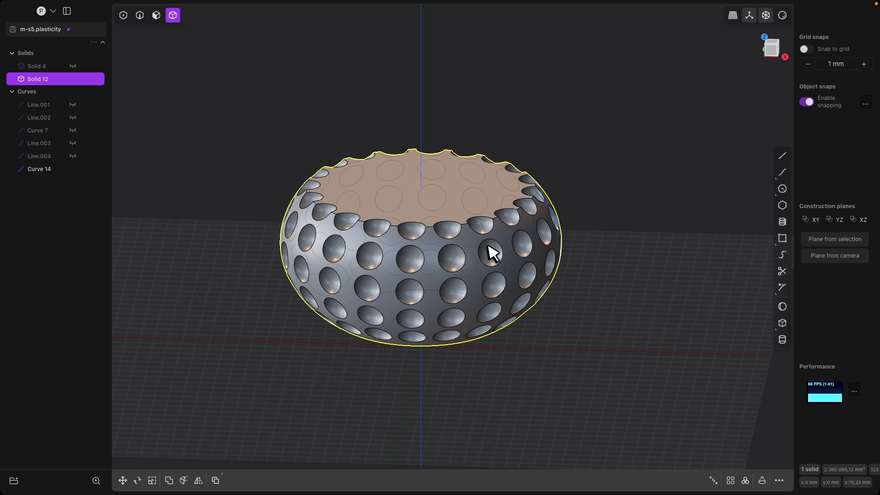
mouse_move(396, 204)
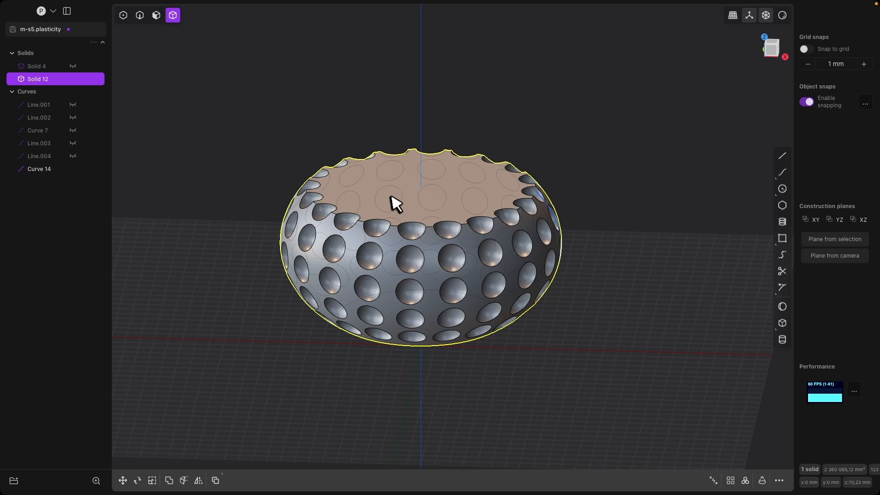
mouse_move(390, 169)
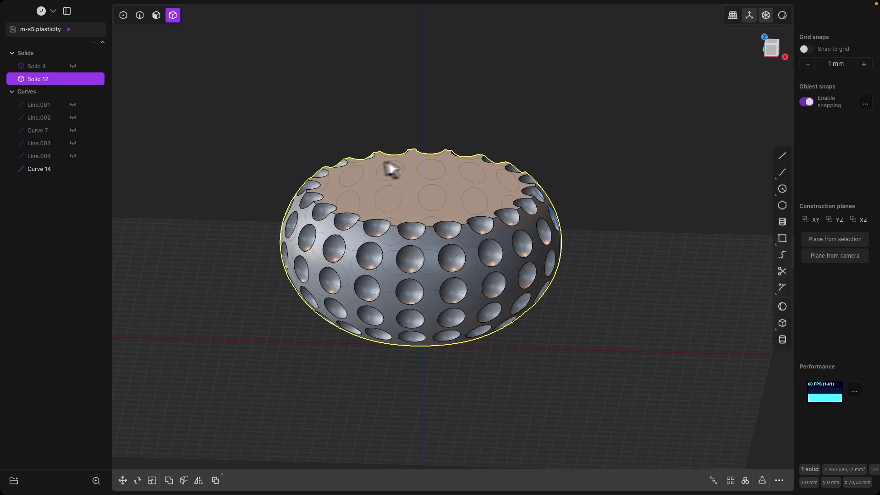
mouse_move(424, 208)
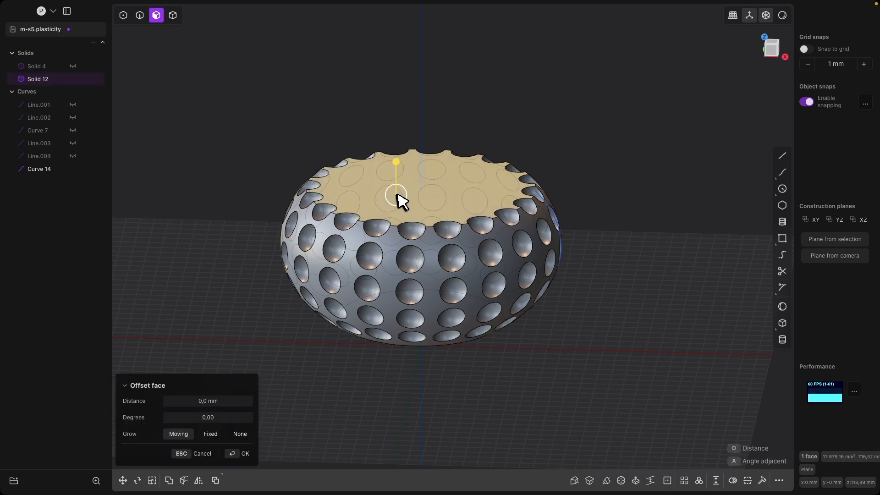
mouse_move(667, 481)
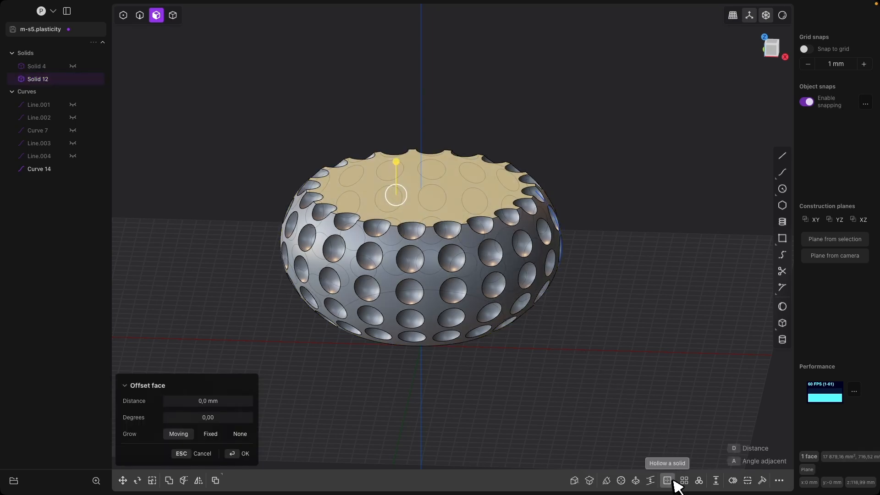
Hollow the pot from its top face to a -3 mm wall thickness
left_click(666, 480)
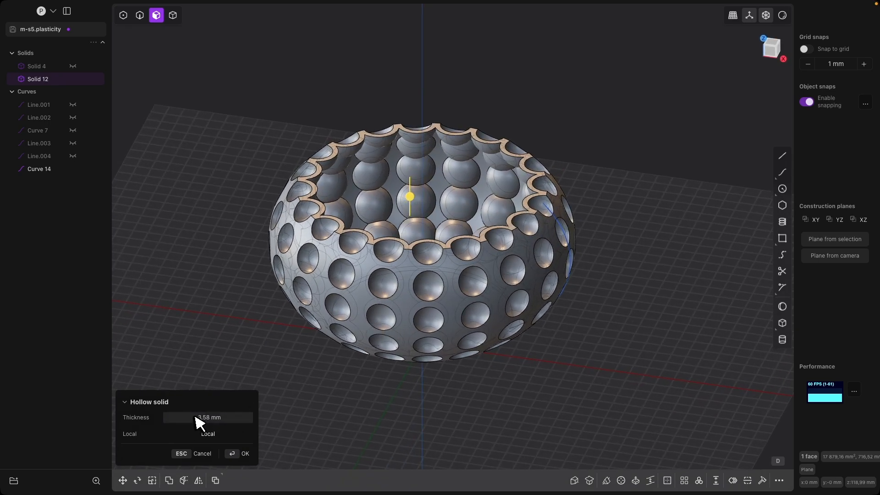
key("d")
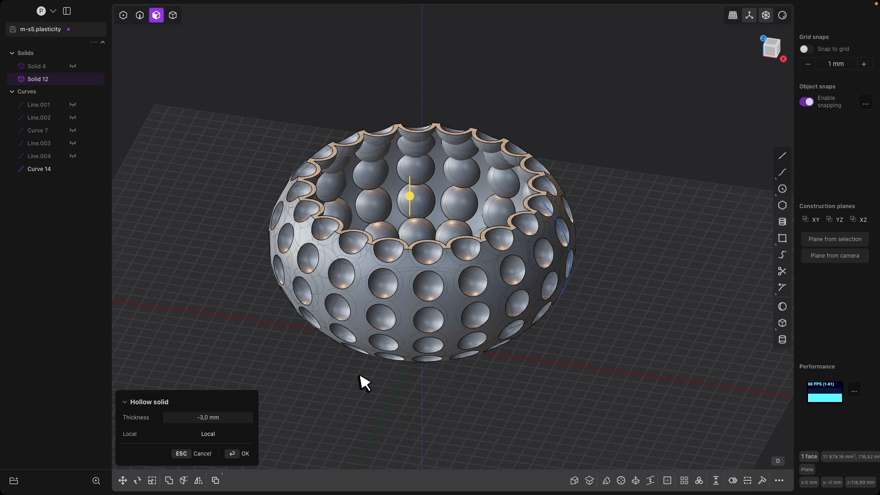
left_click(244, 454)
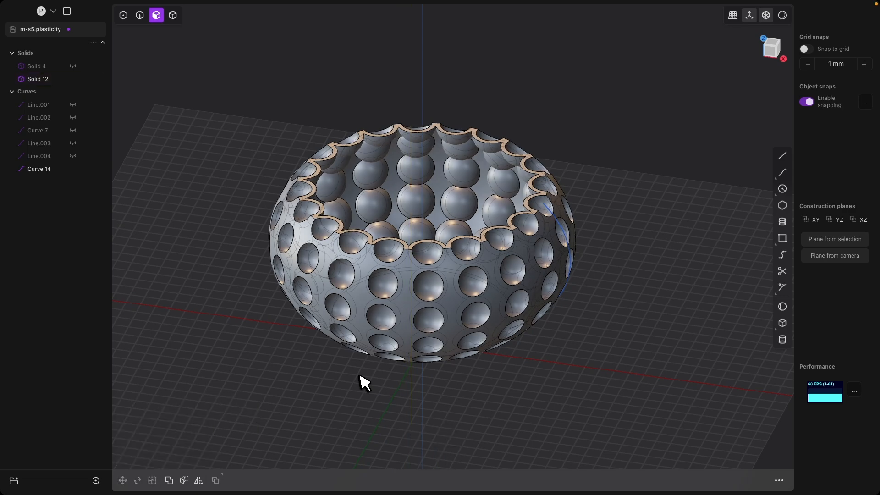
mouse_move(452, 238)
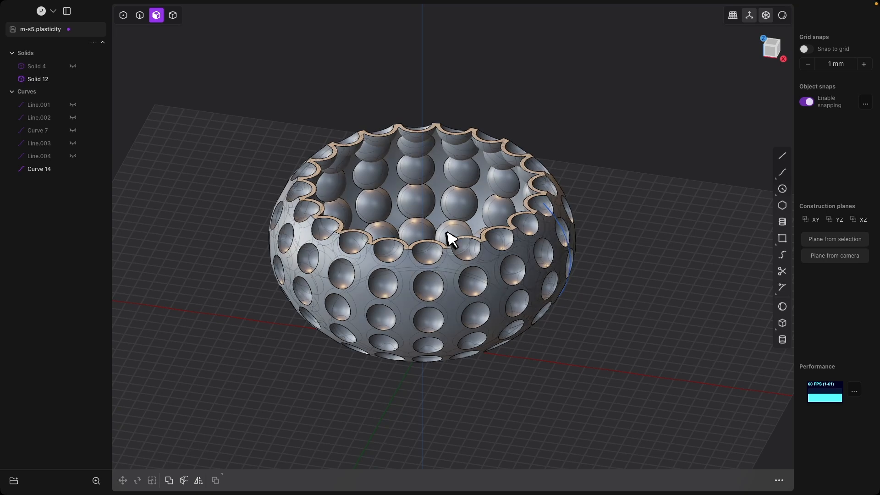